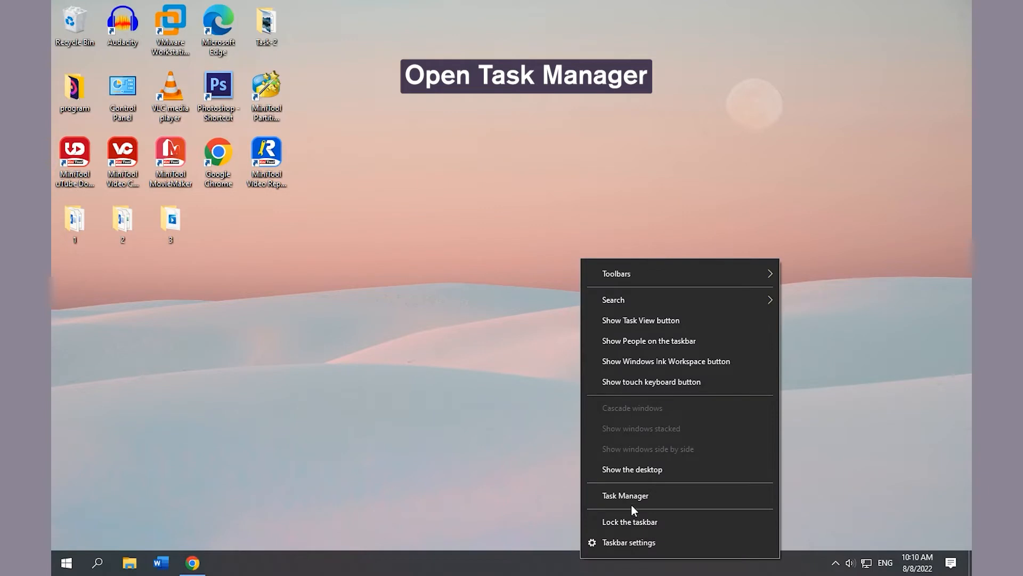
Step: Restart the Windows Explorer process from Task Manager's process list
click(625, 496)
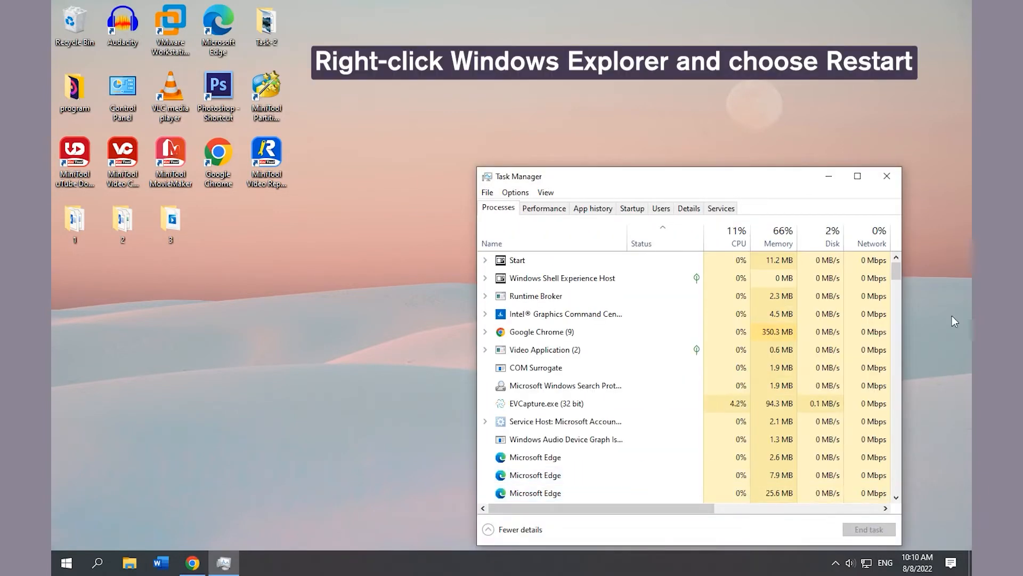
scroll(down, 3)
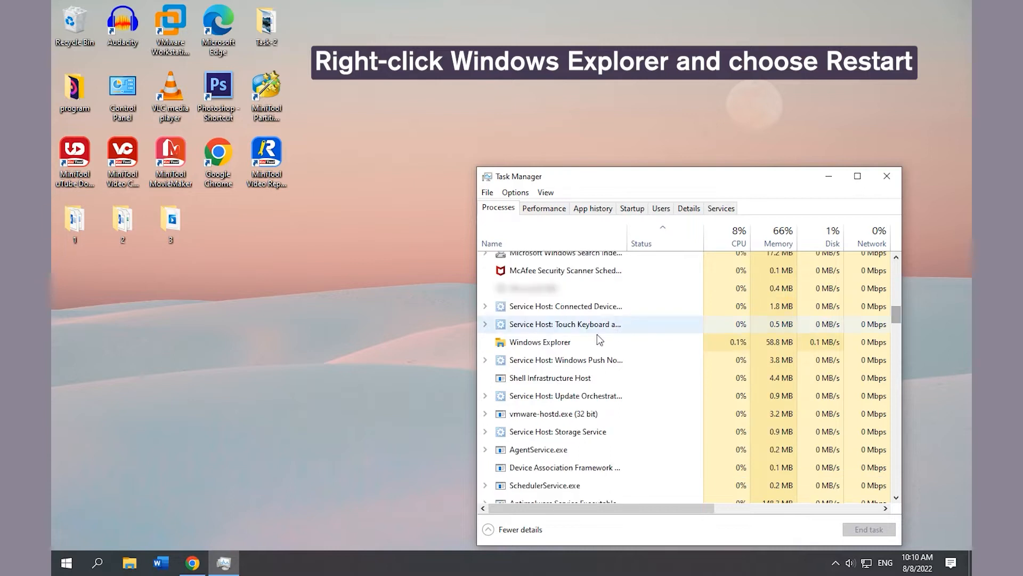
right_click(540, 341)
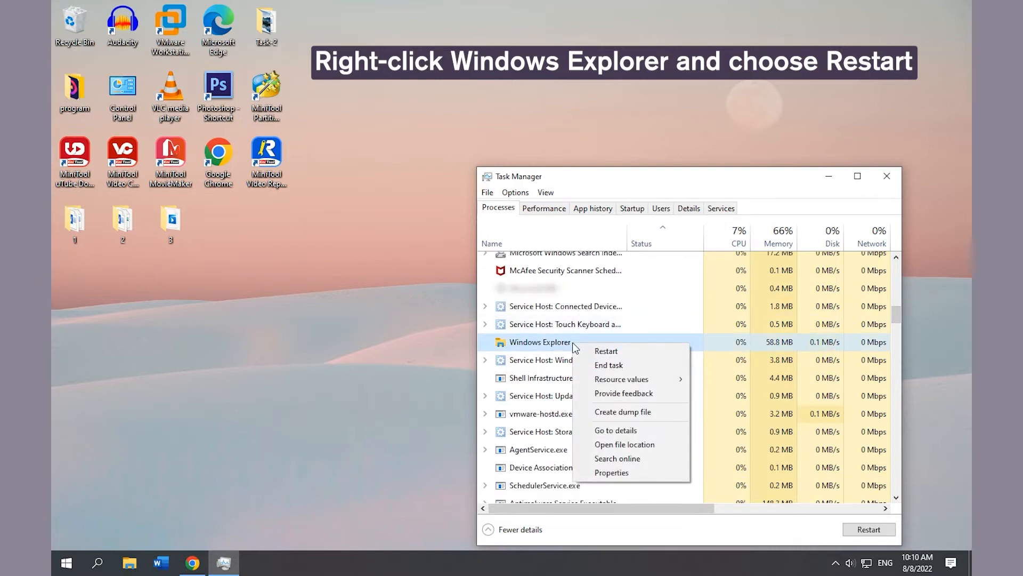
mouse_move(605, 351)
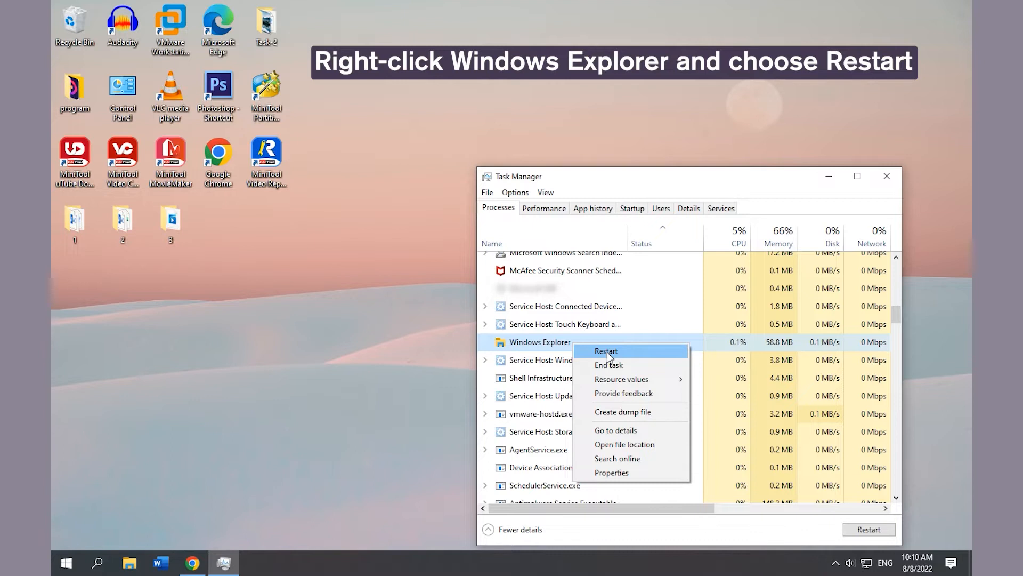
click(606, 350)
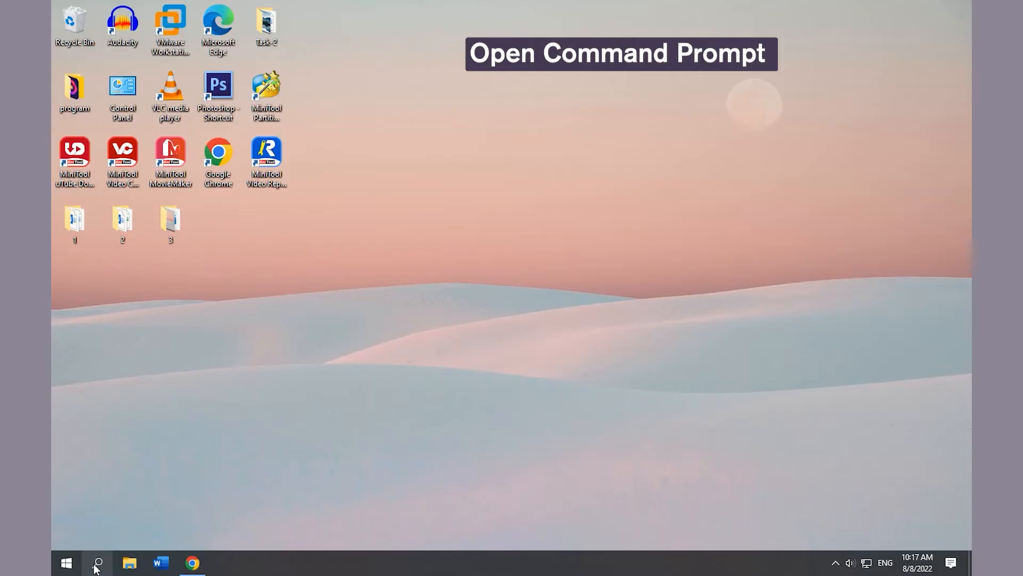
Step: In an administrator console run taskkill /f /im explorer.exe, then start explorer.exe, and close it
text(cmd)
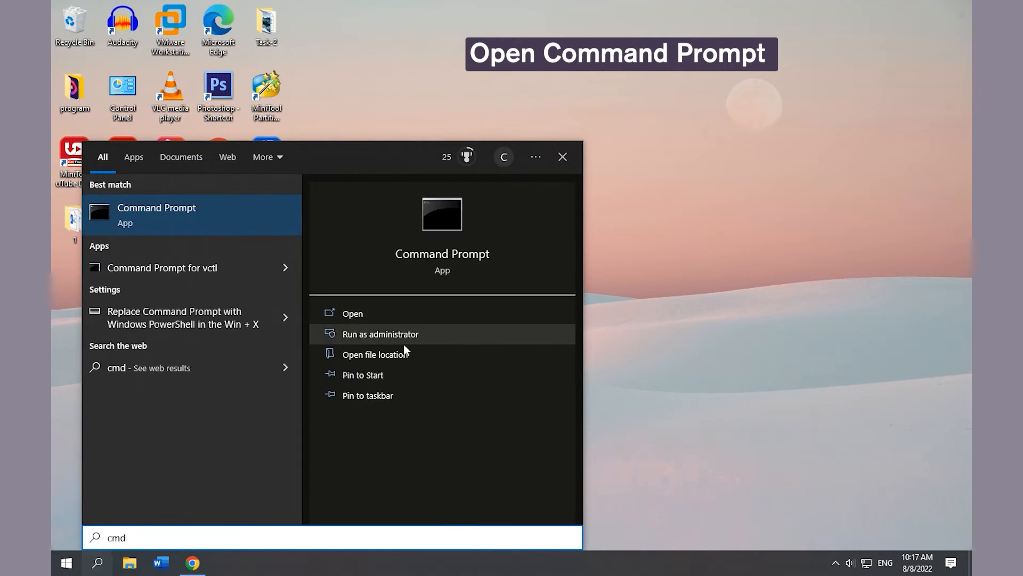
click(380, 334)
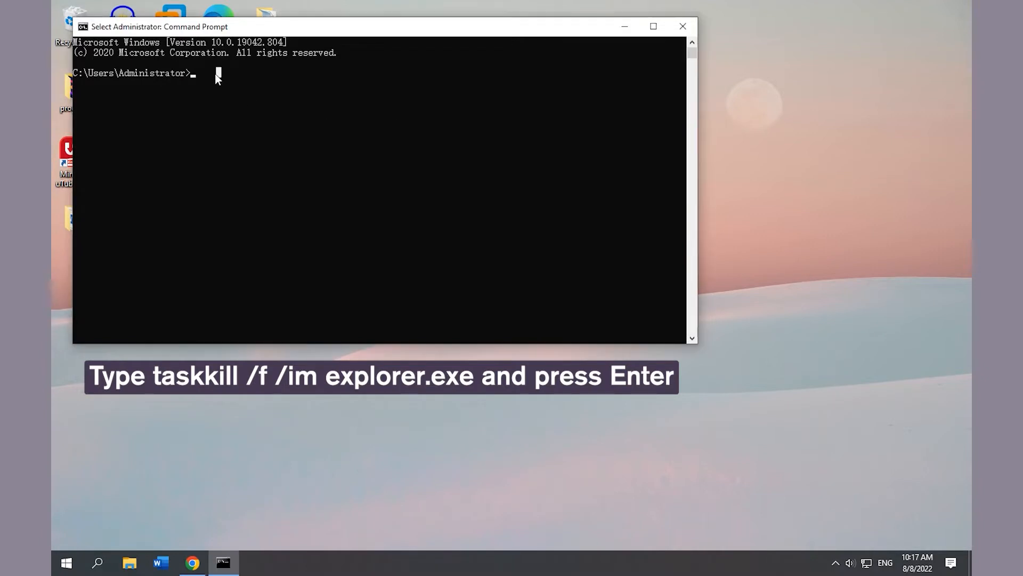
text(taskkill /f /im explorer.exe)
text(start ex)
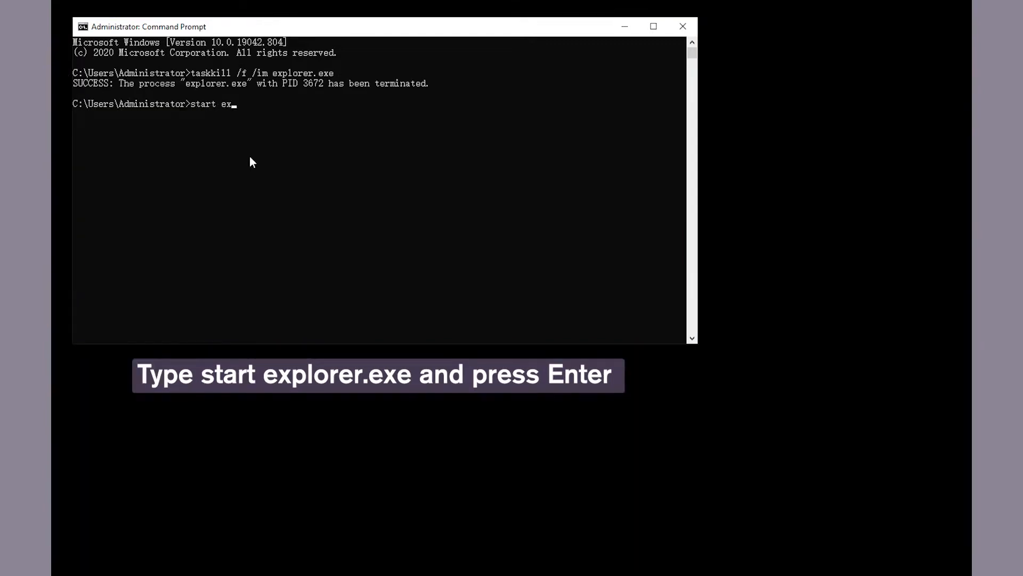
text(plorer.ex)
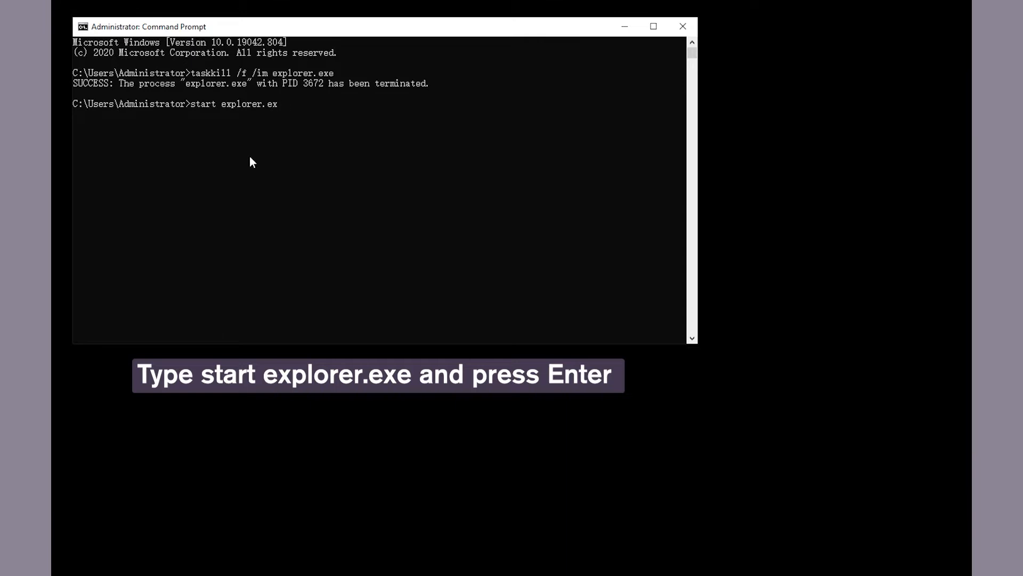
key(Return)
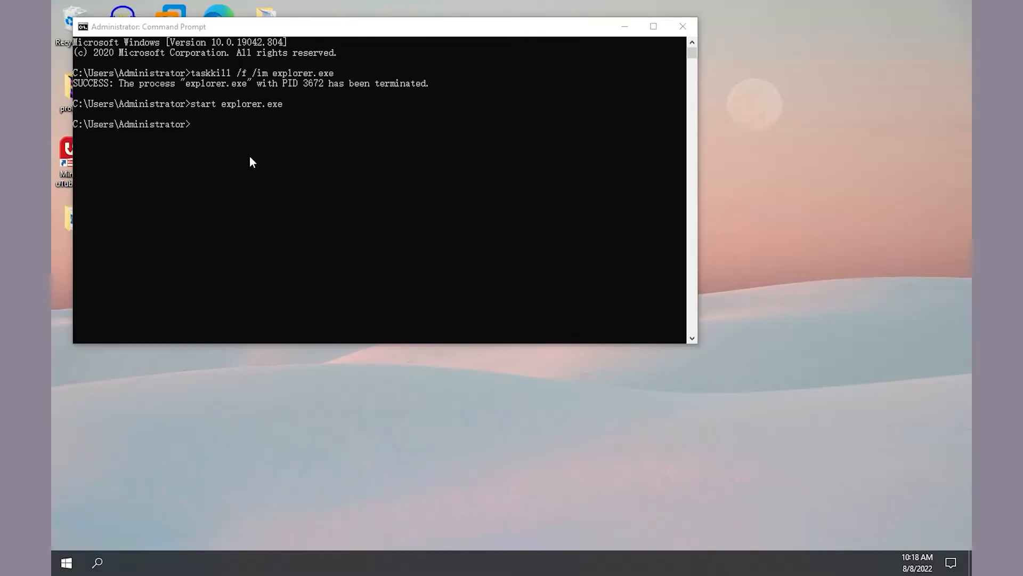
click(97, 562)
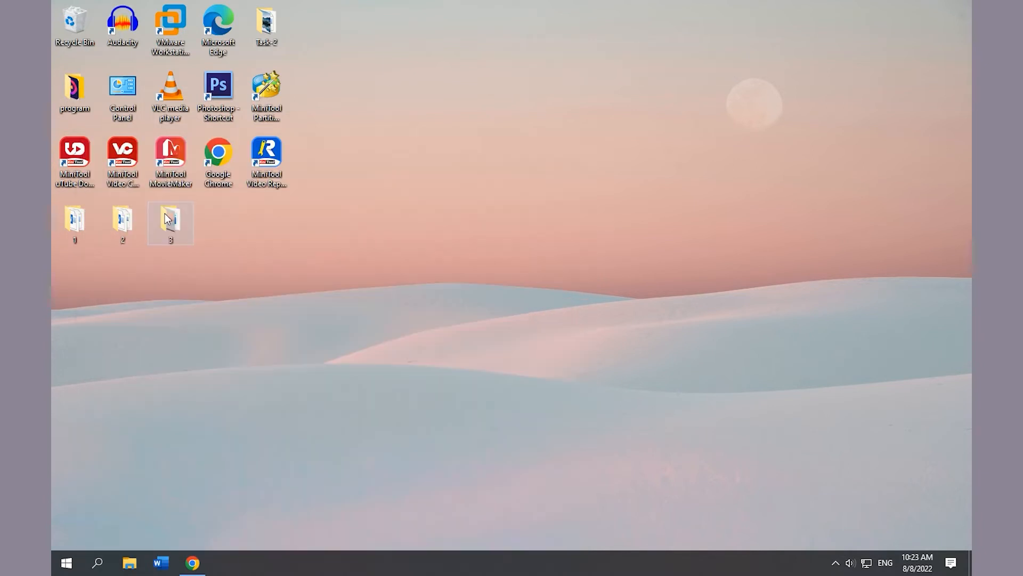
Step: Clear File Explorer history via Control Panel's File Explorer Options and close Control Panel
double_click(121, 97)
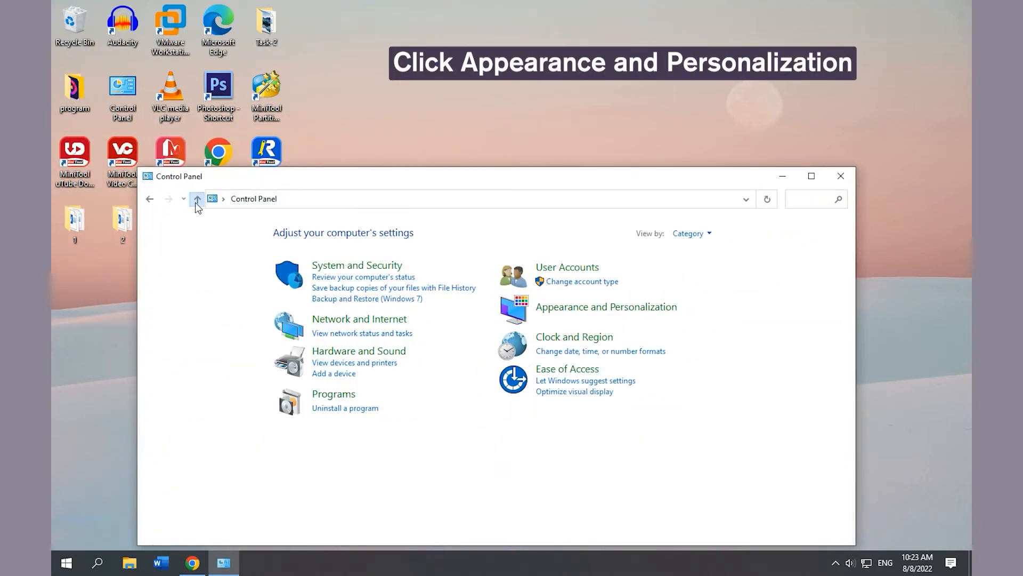
mouse_move(607, 307)
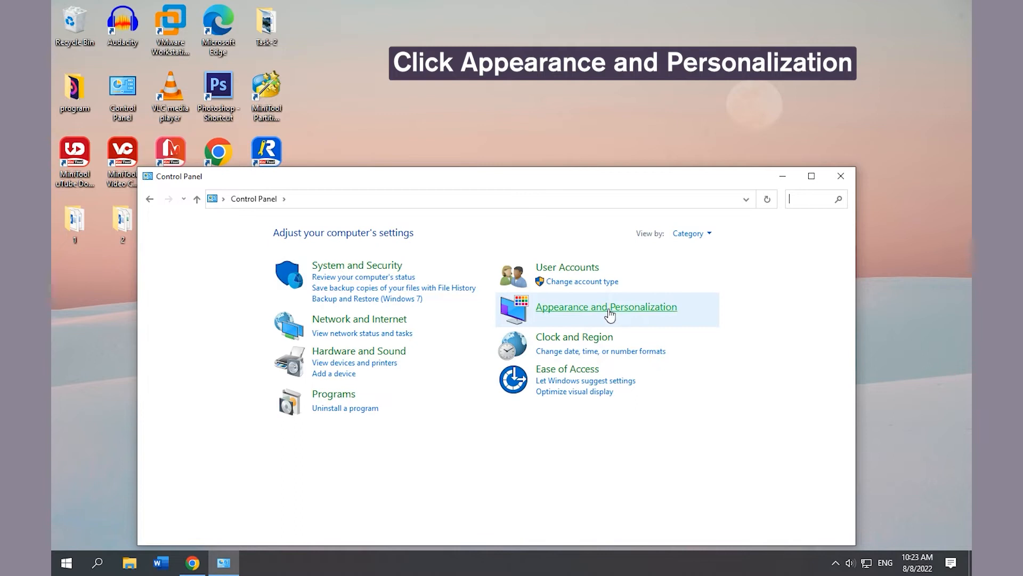
click(607, 307)
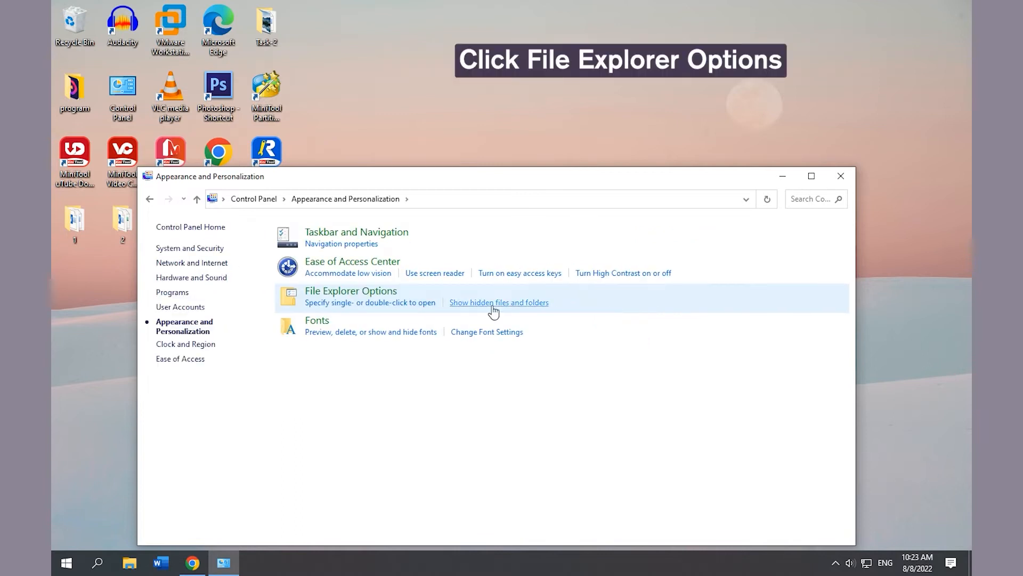
click(350, 290)
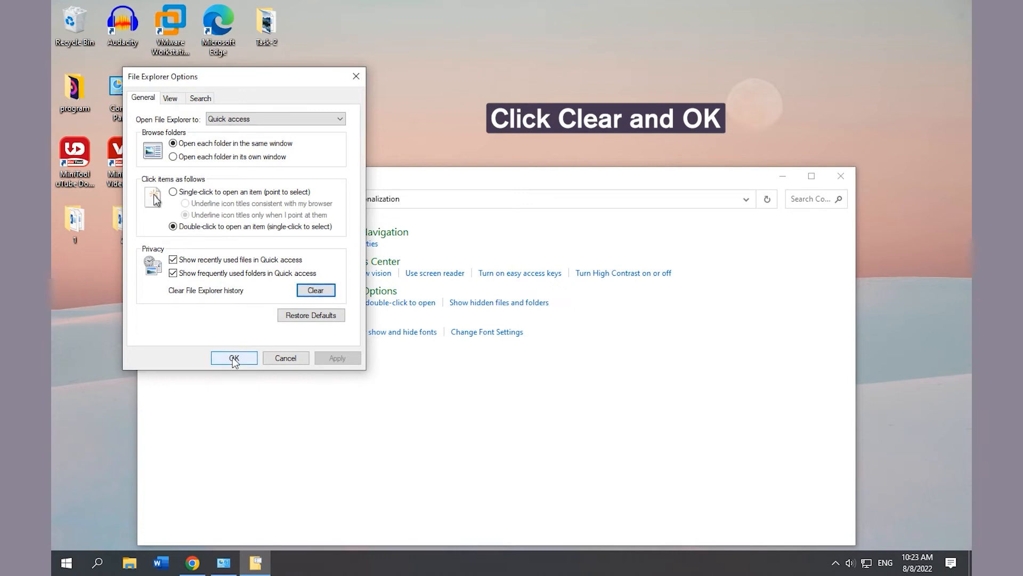
click(233, 358)
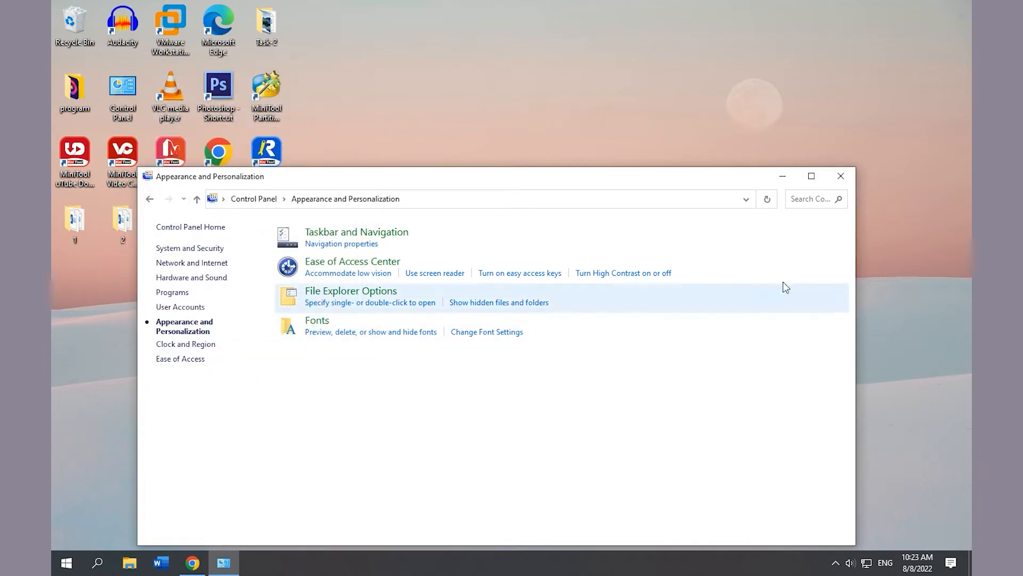
click(841, 176)
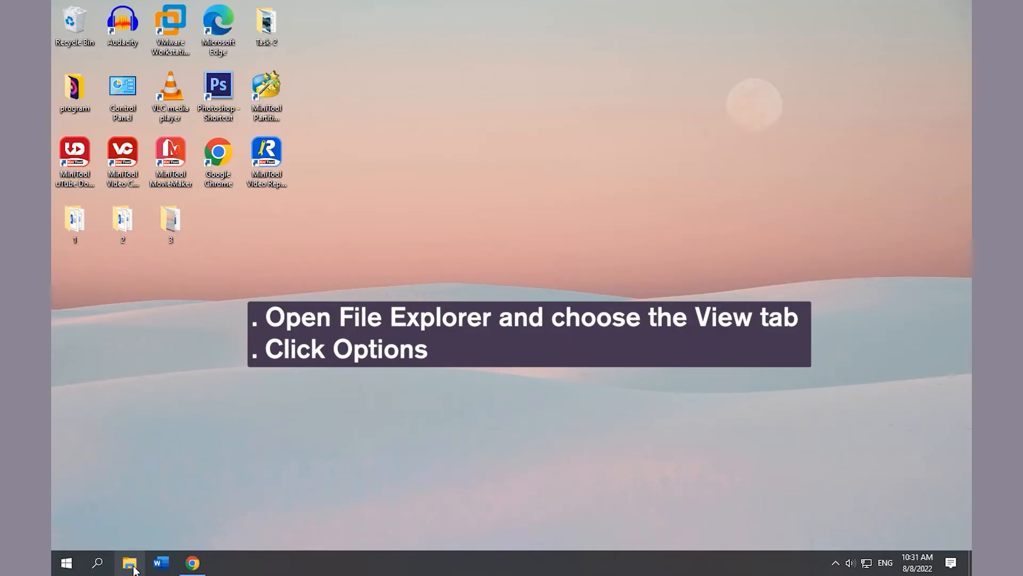
Step: Set Folder Options so File Explorer opens to This PC, then apply and confirm
click(130, 567)
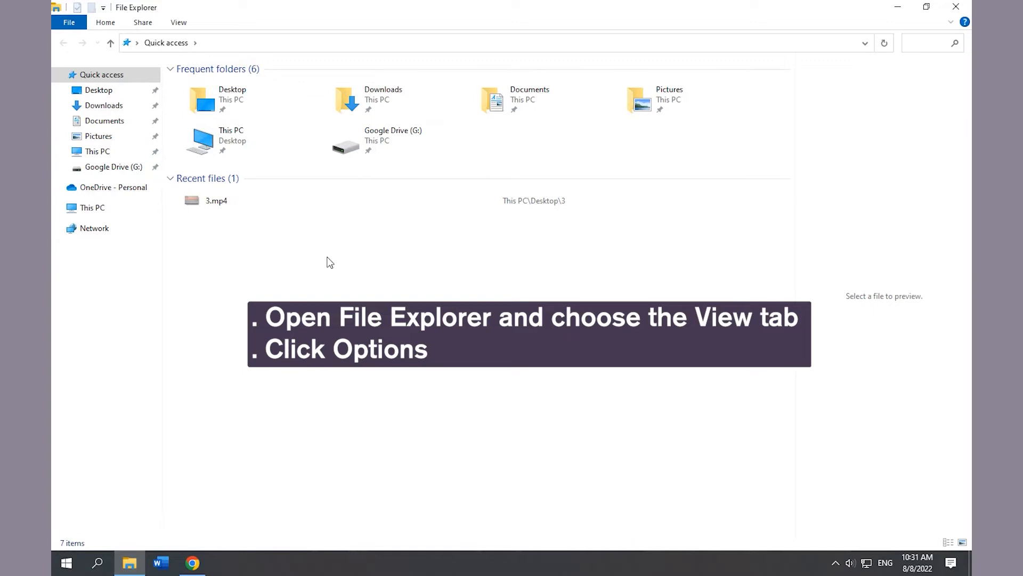
click(178, 22)
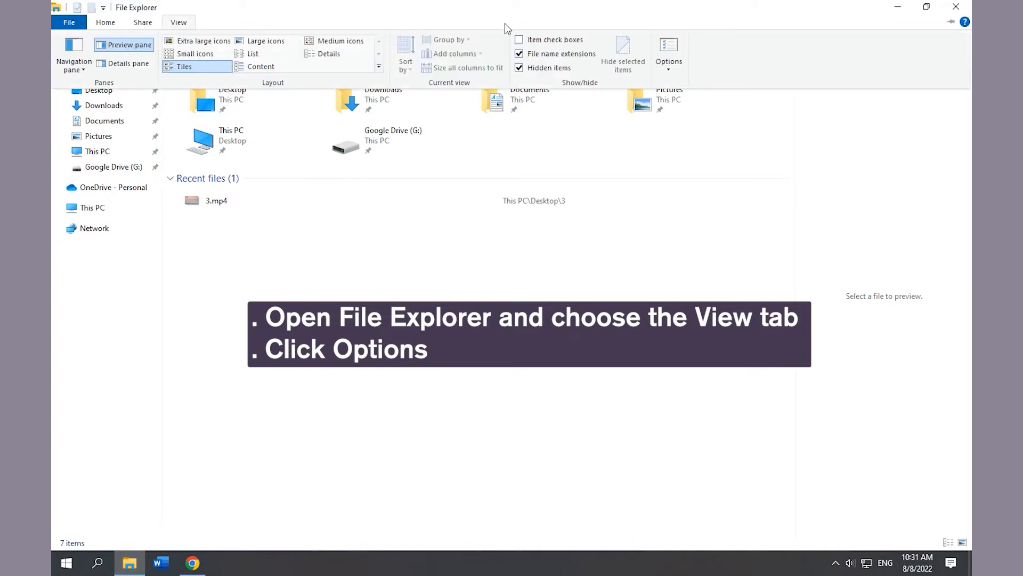
click(668, 52)
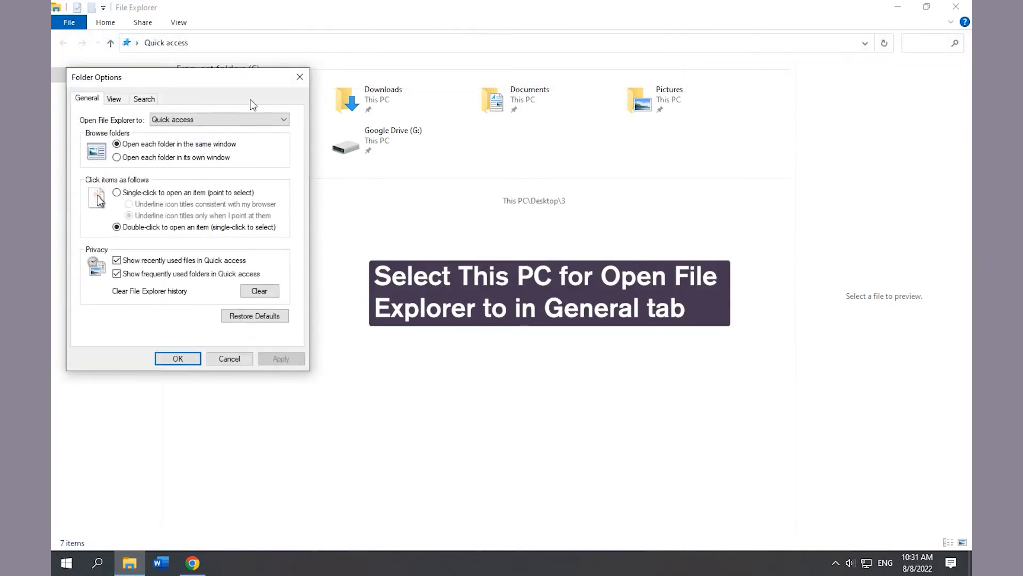
click(219, 119)
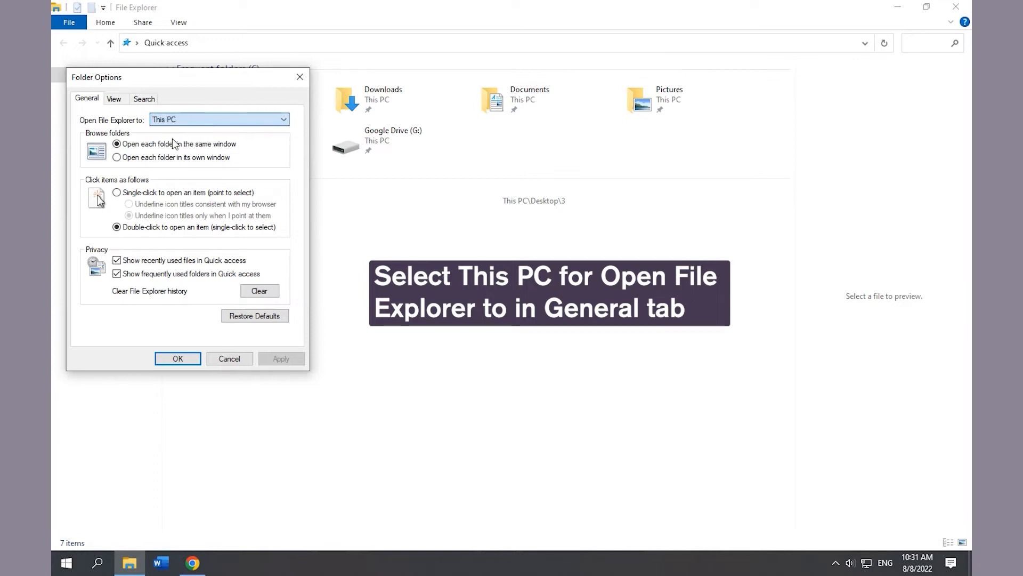
click(280, 358)
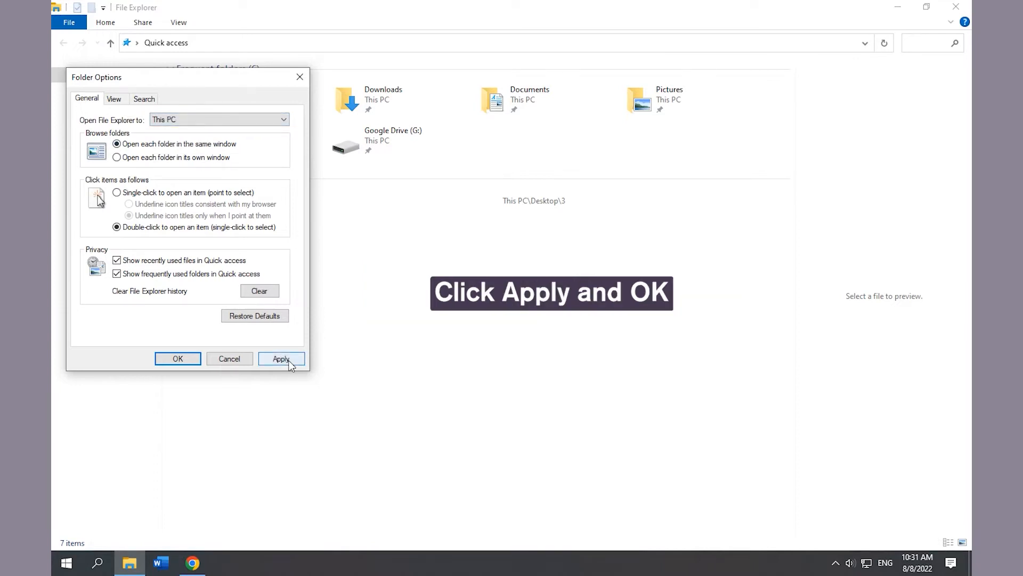
click(280, 358)
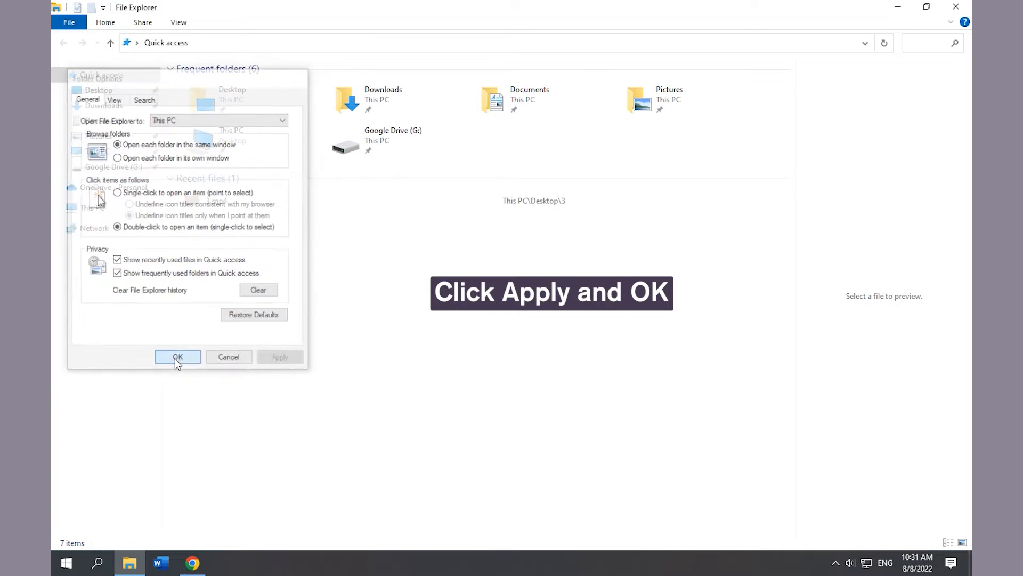
click(177, 357)
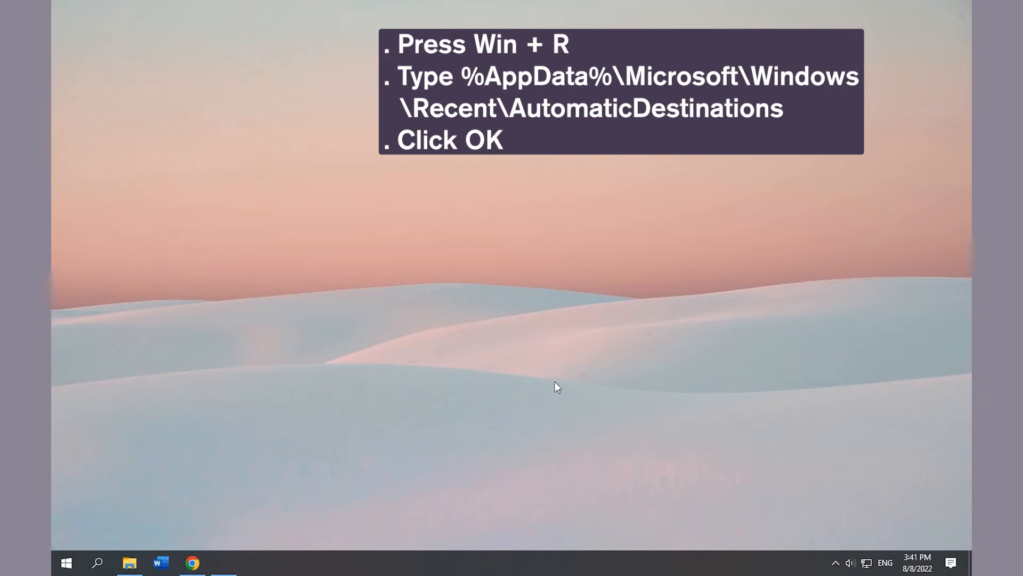
Step: Open the AutomaticDestinations folder from Run, select all four files and delete them
key(win+r)
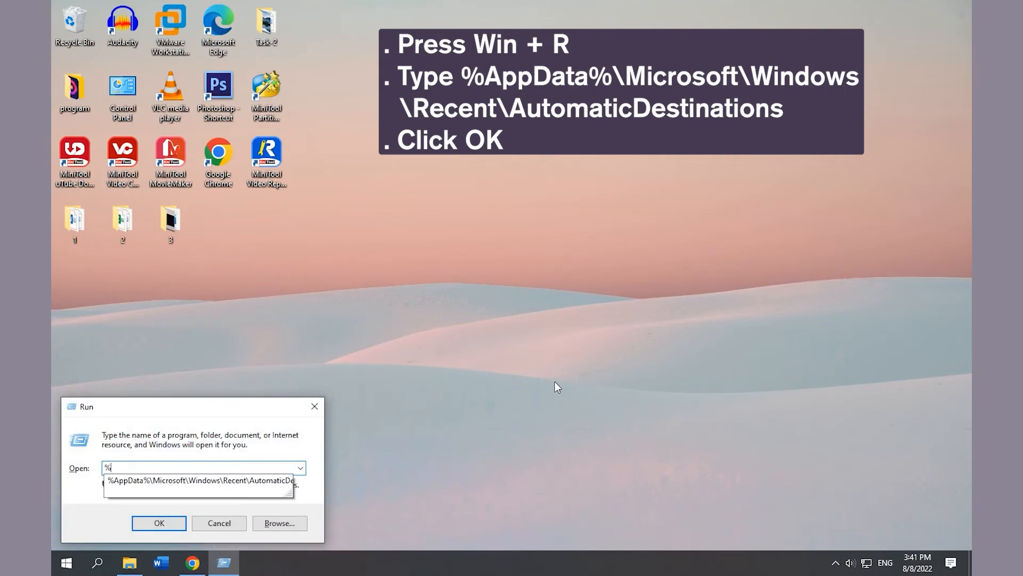
text(AutomaticDestinations)
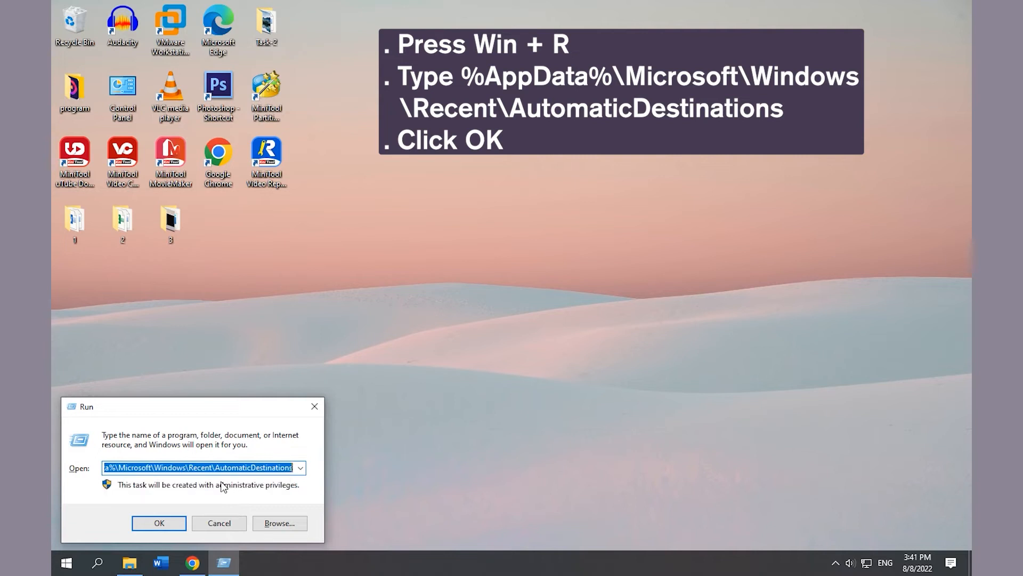
click(159, 526)
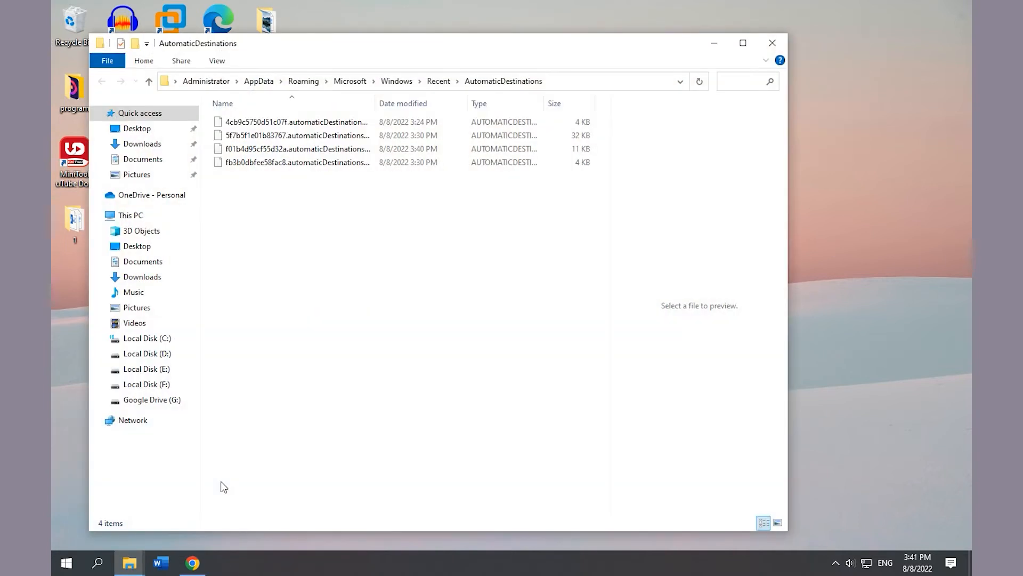
click(297, 121)
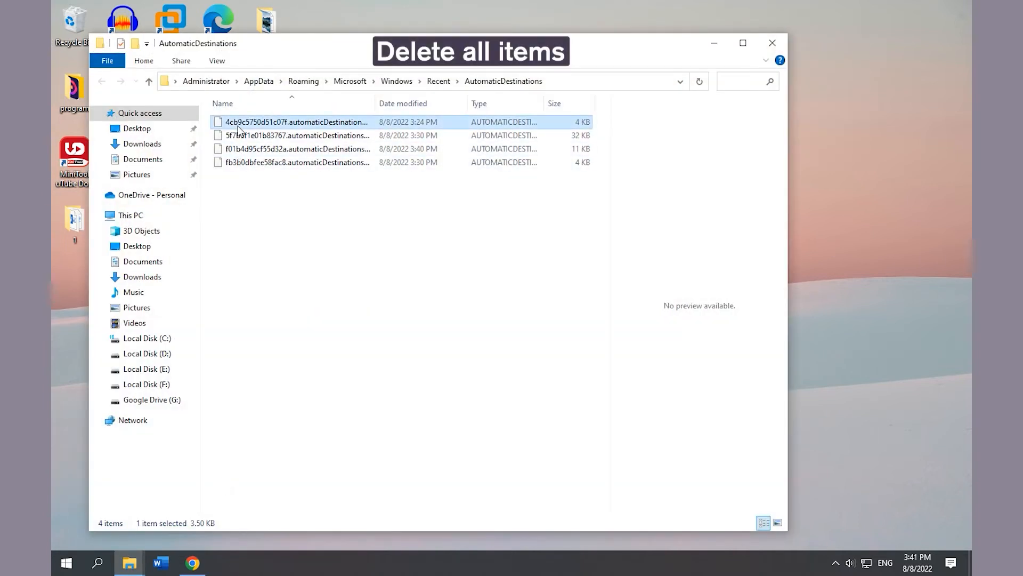
key(ctrl+a)
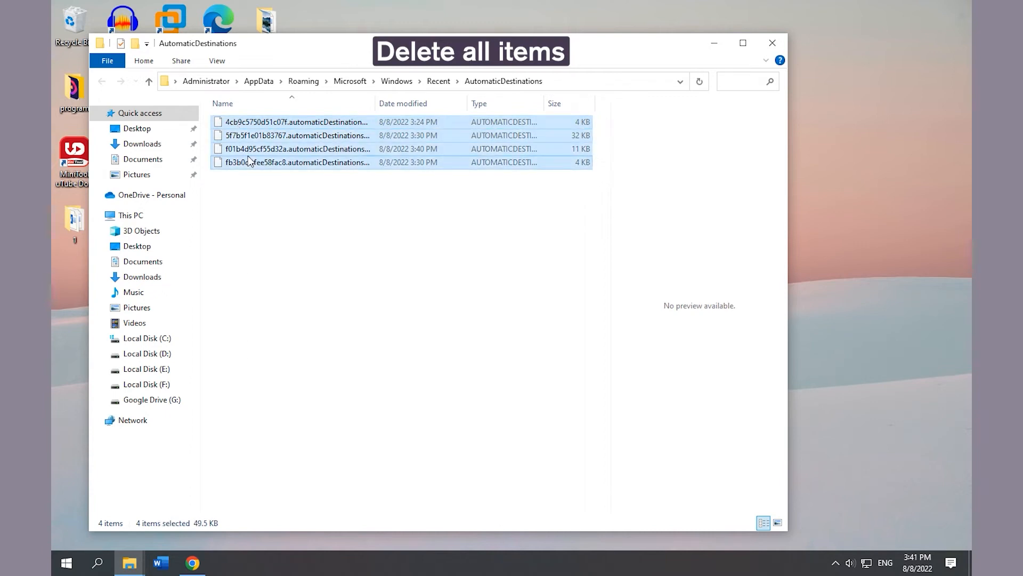
right_click(297, 162)
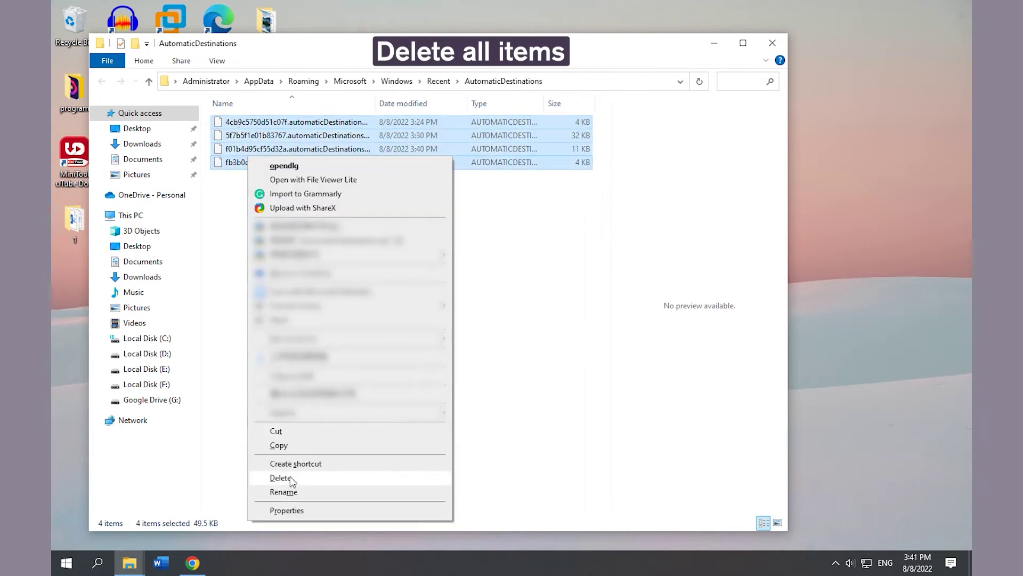
click(281, 477)
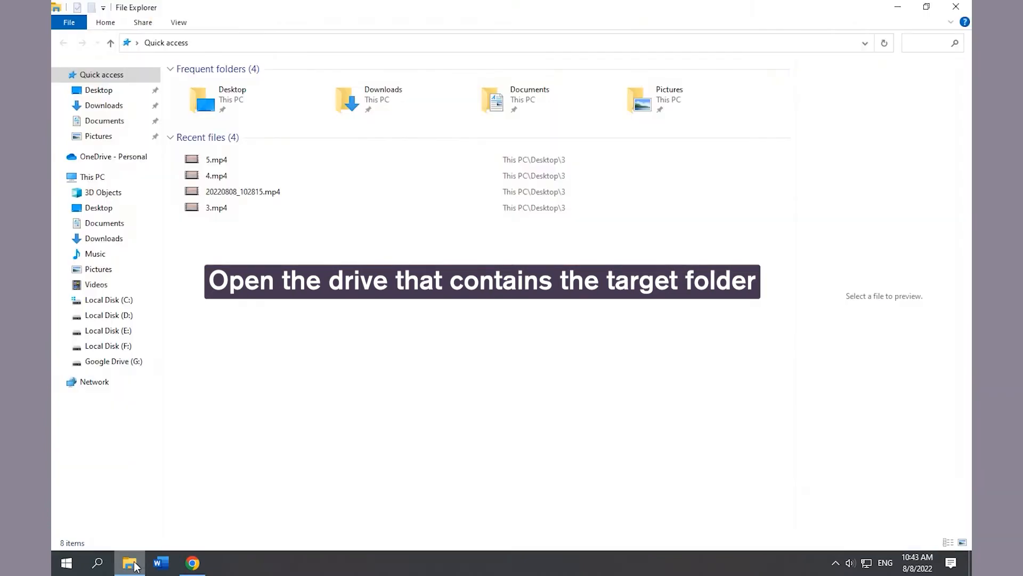
mouse_move(243, 304)
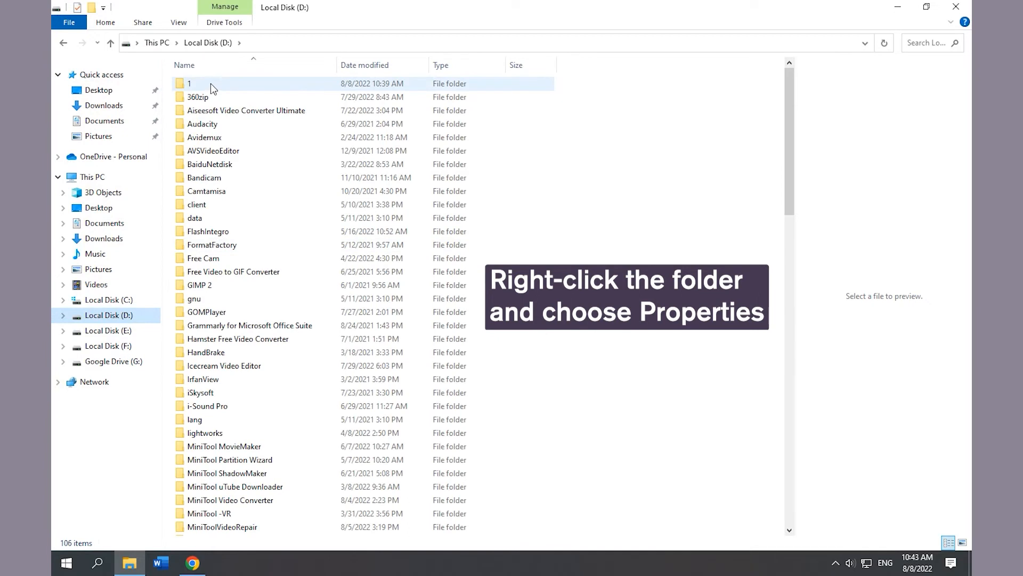
Step: In folder 1's Properties, optimise it for General items, applied to all subfolders, and confirm
right_click(189, 83)
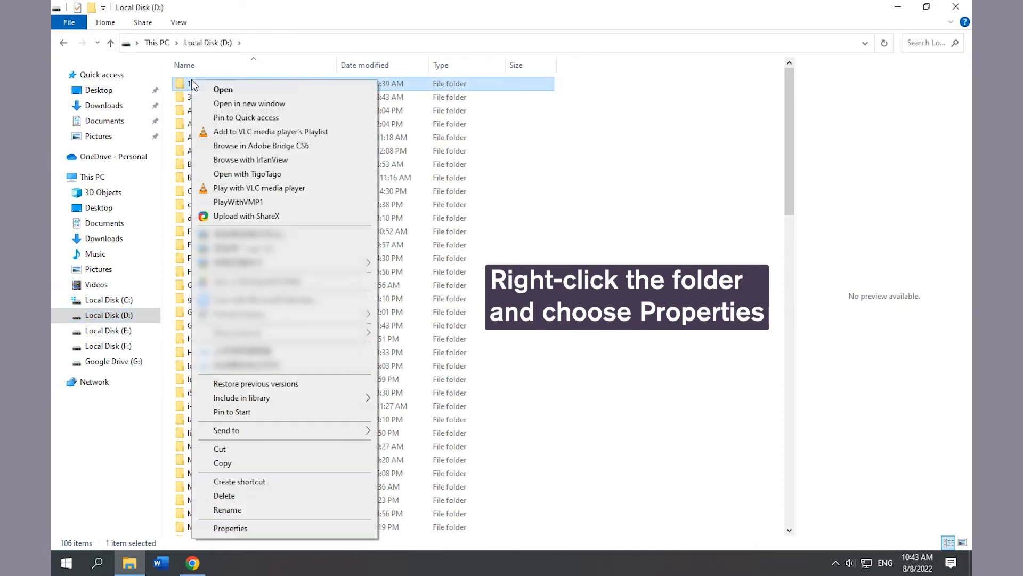
click(230, 527)
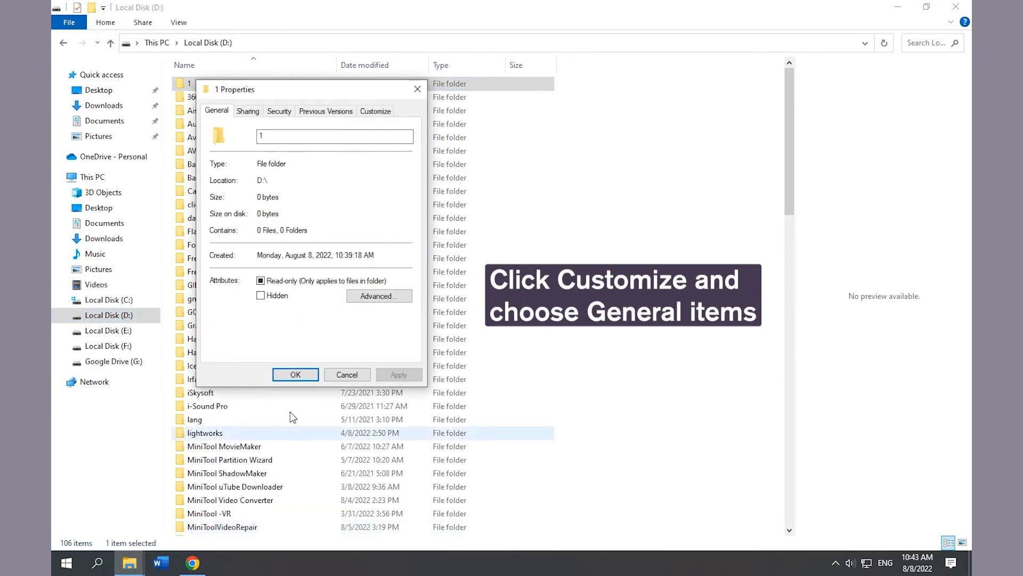
click(375, 110)
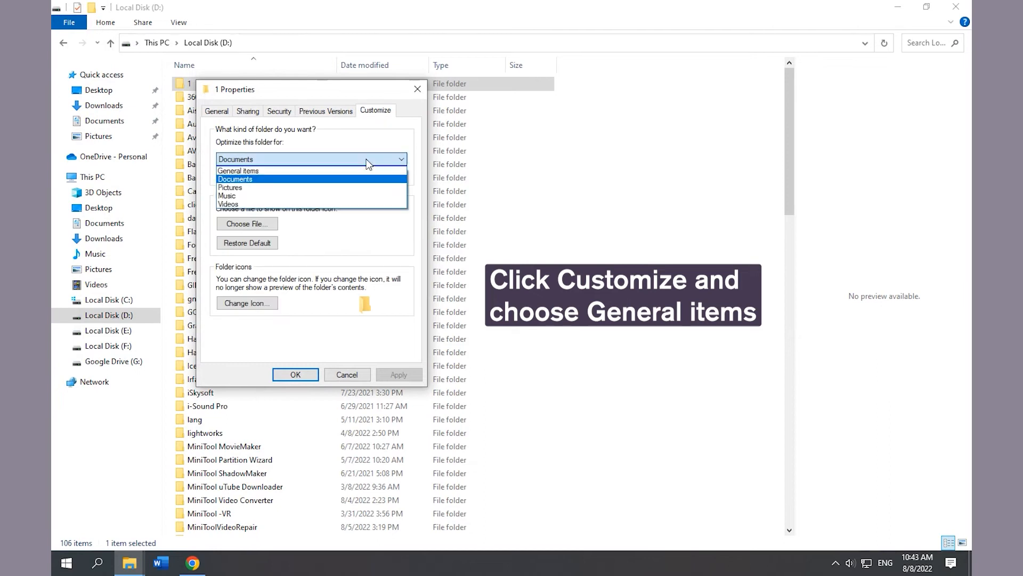
click(237, 170)
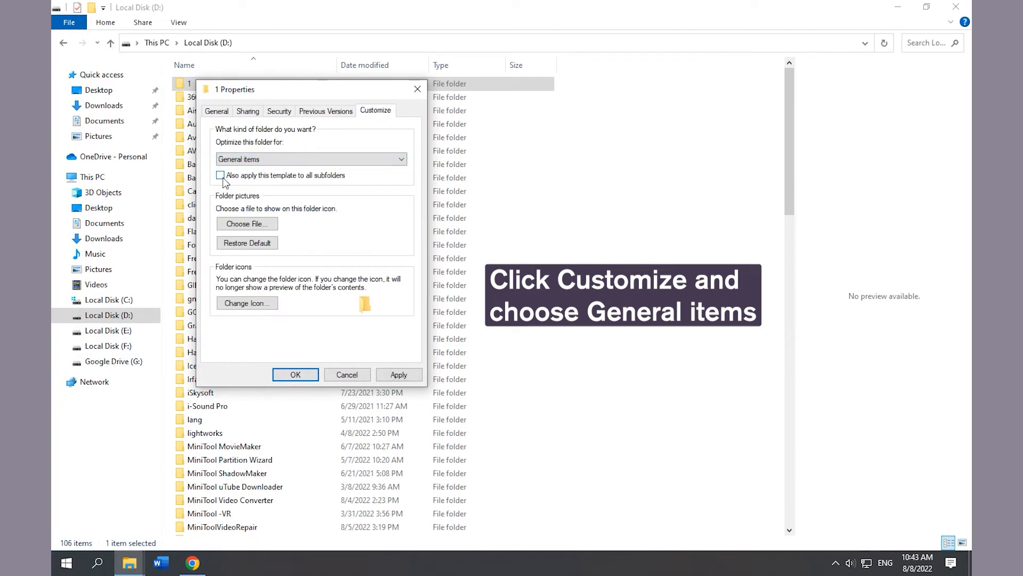
click(221, 174)
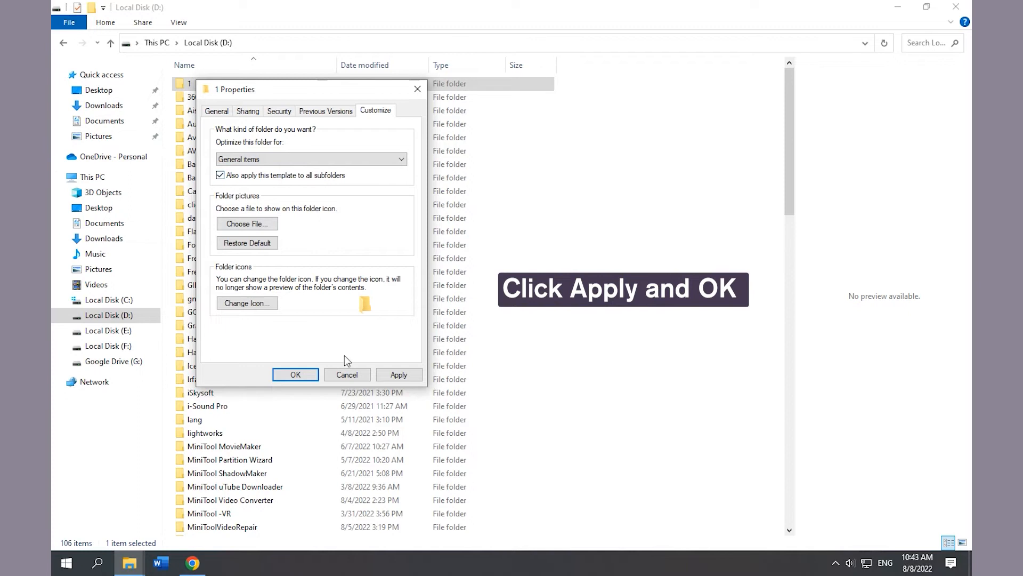
click(296, 374)
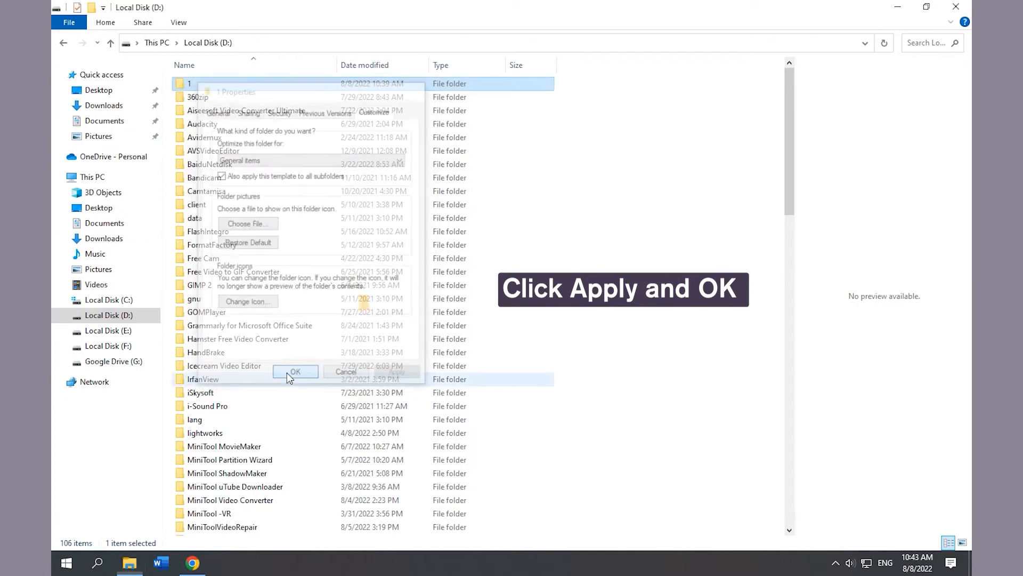
click(296, 371)
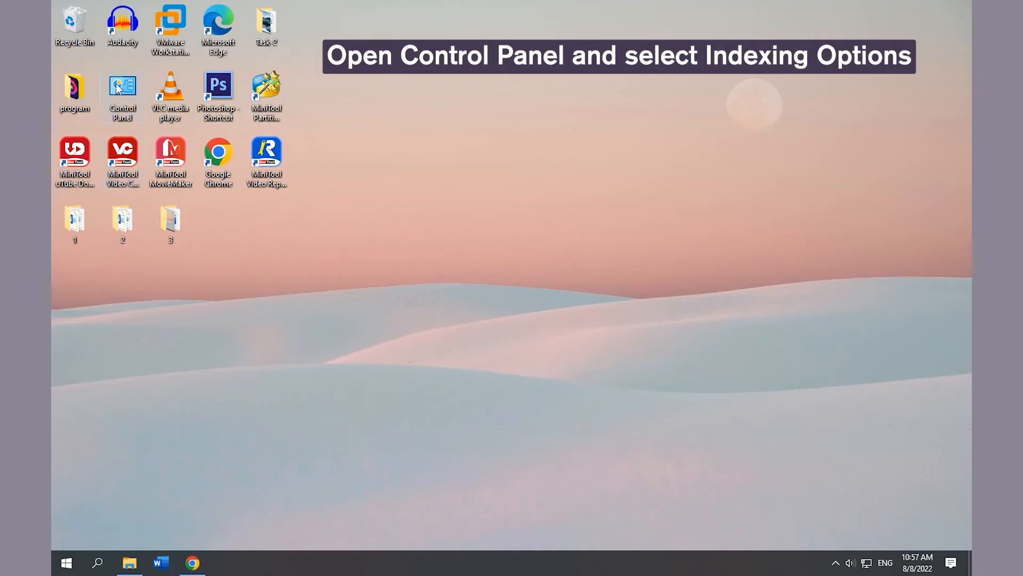
Step: From Control Panel's Indexing Options Advanced settings, rebuild the search index and confirm the warning
double_click(121, 90)
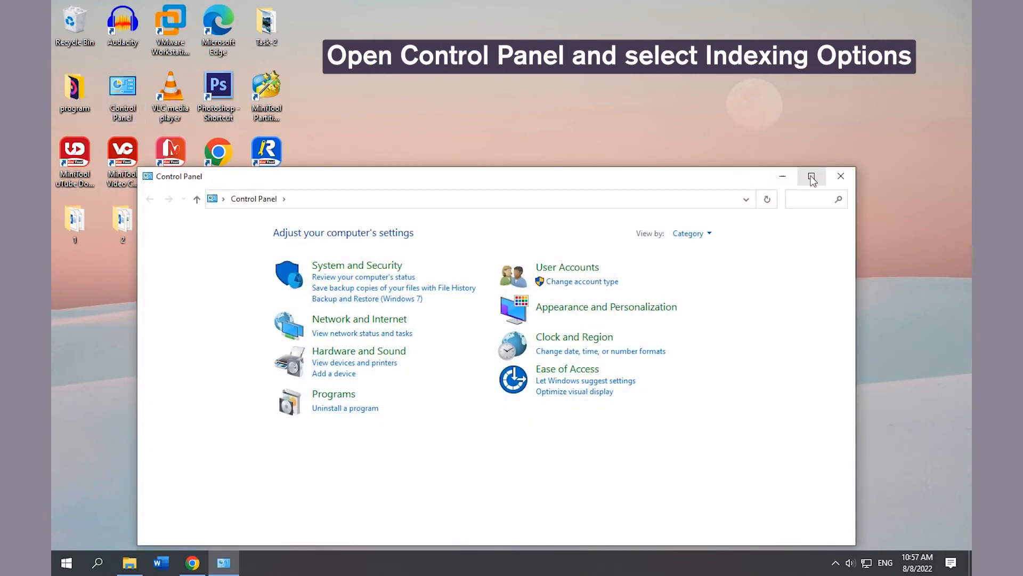
click(811, 176)
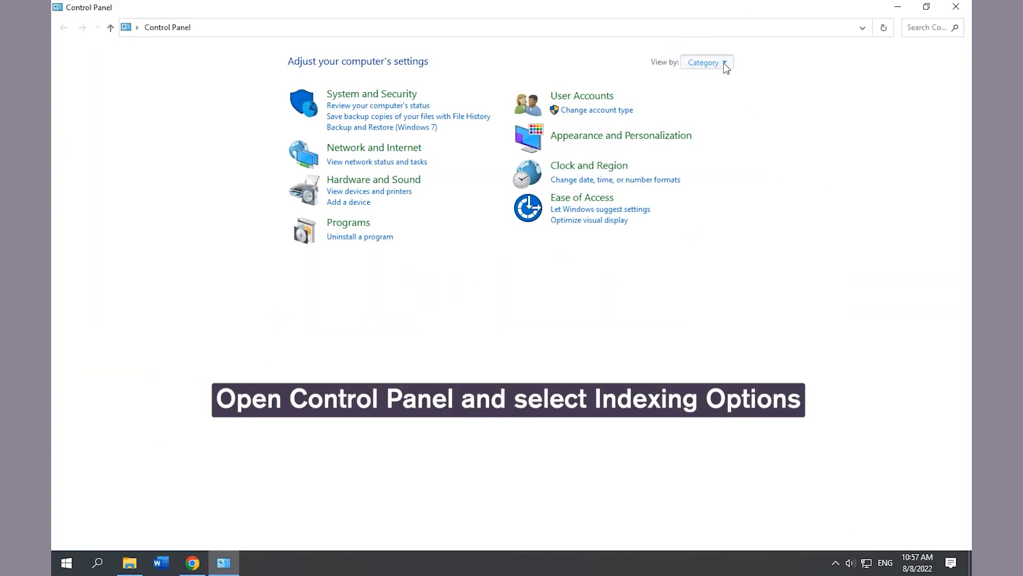
click(707, 62)
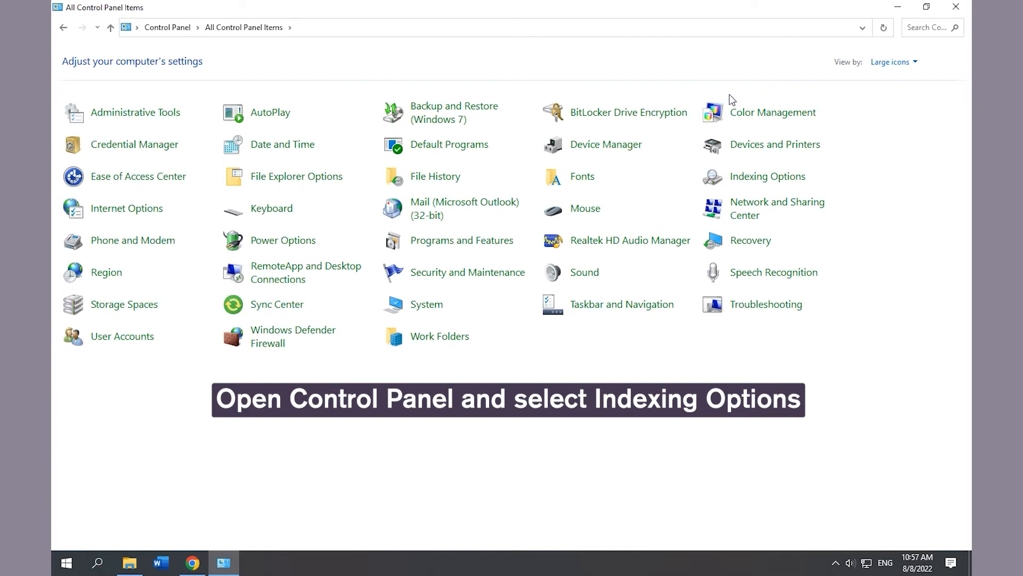
mouse_move(773, 116)
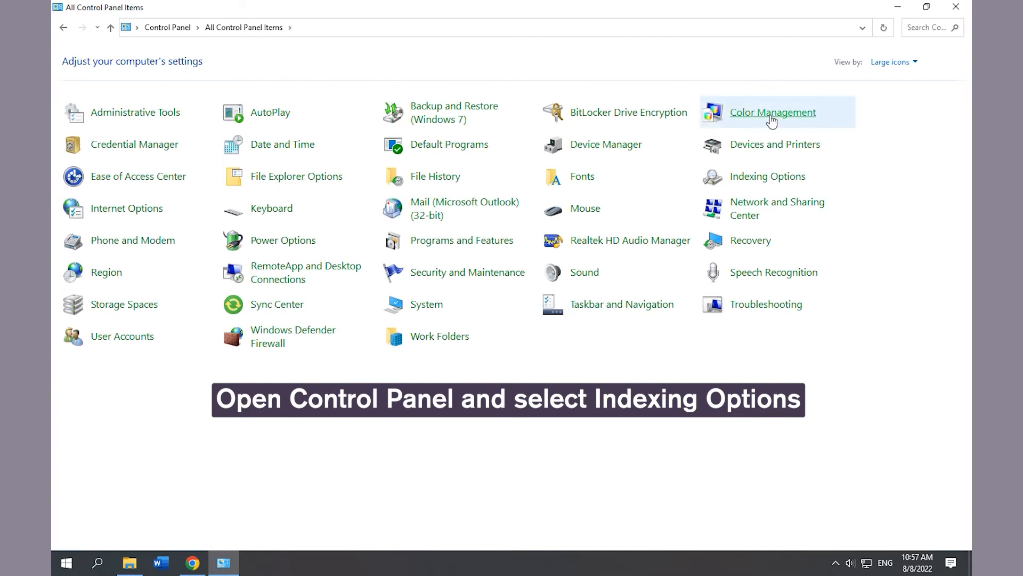
click(767, 176)
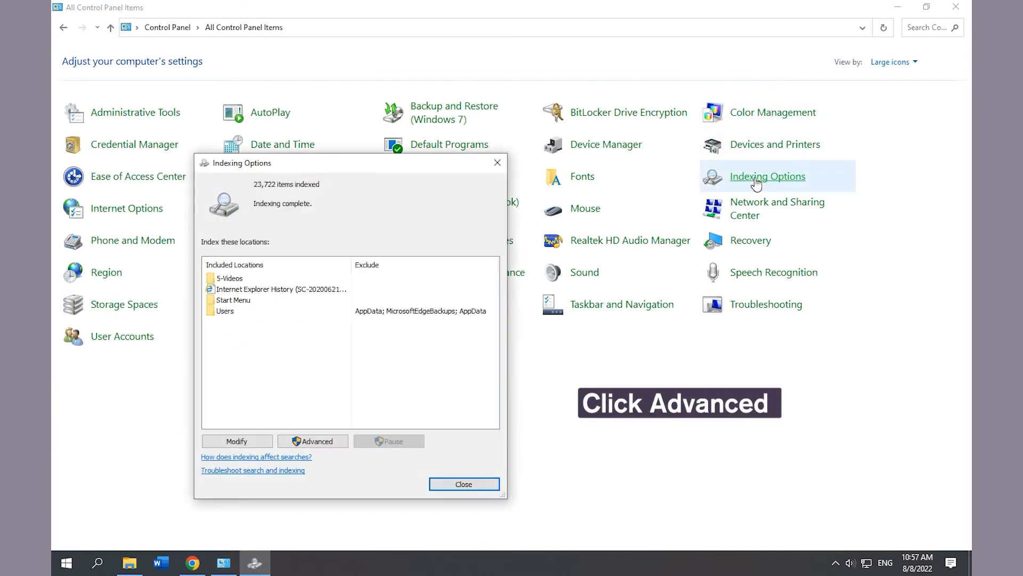
mouse_move(312, 440)
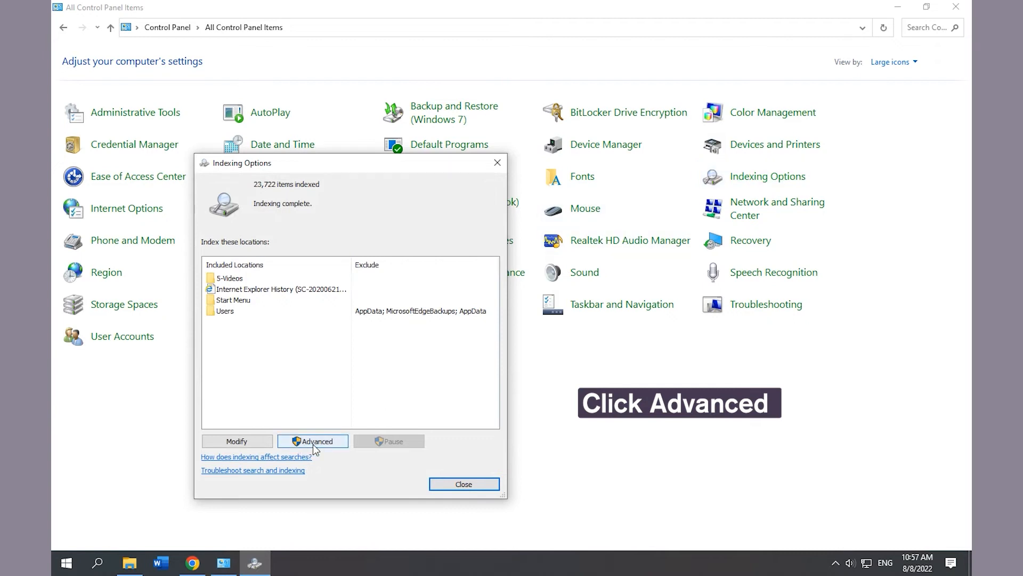
click(312, 440)
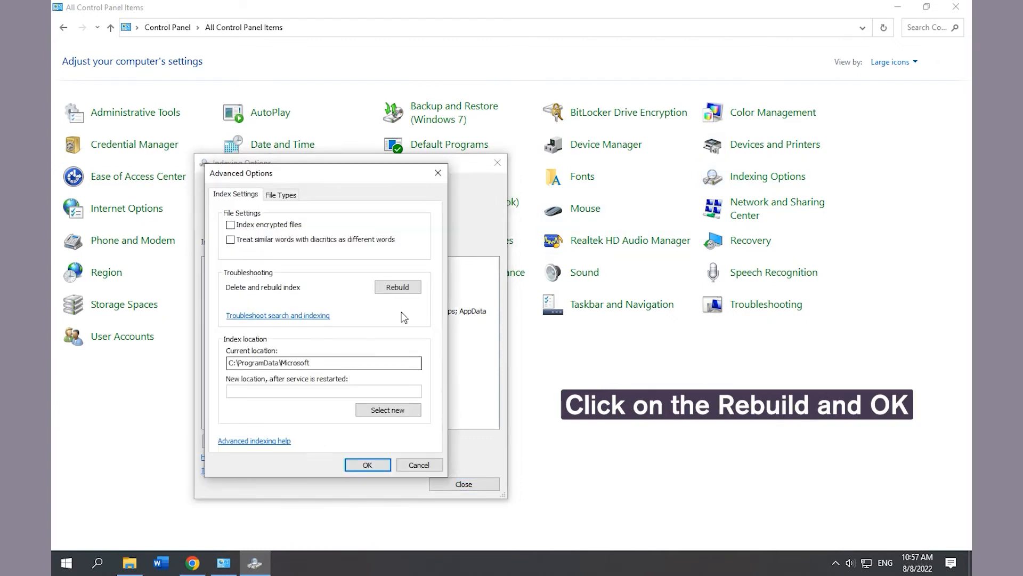
click(398, 287)
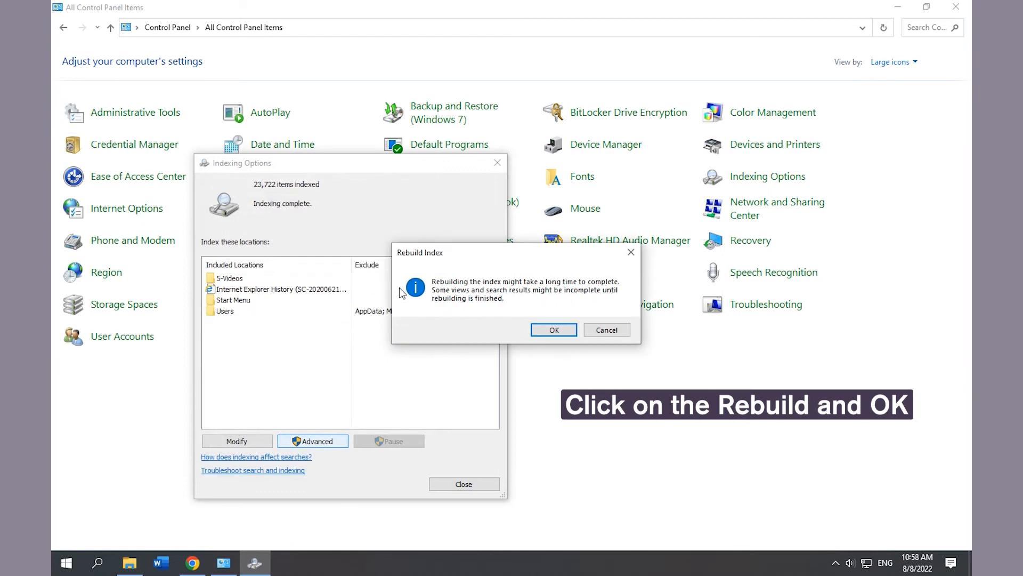
click(553, 329)
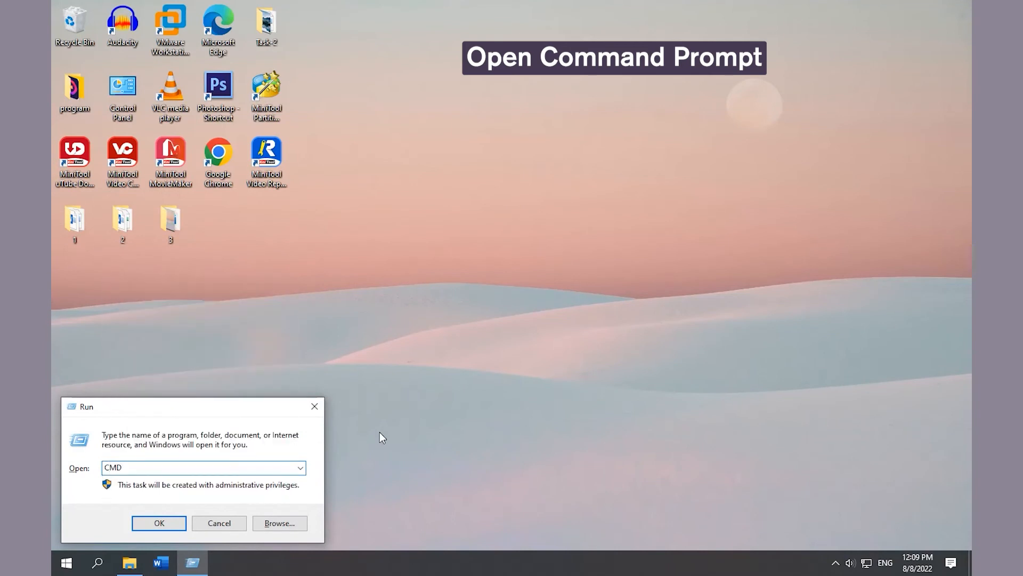
Step: Launch an administrator Command Prompt and enter the sfc /scannow command
click(159, 523)
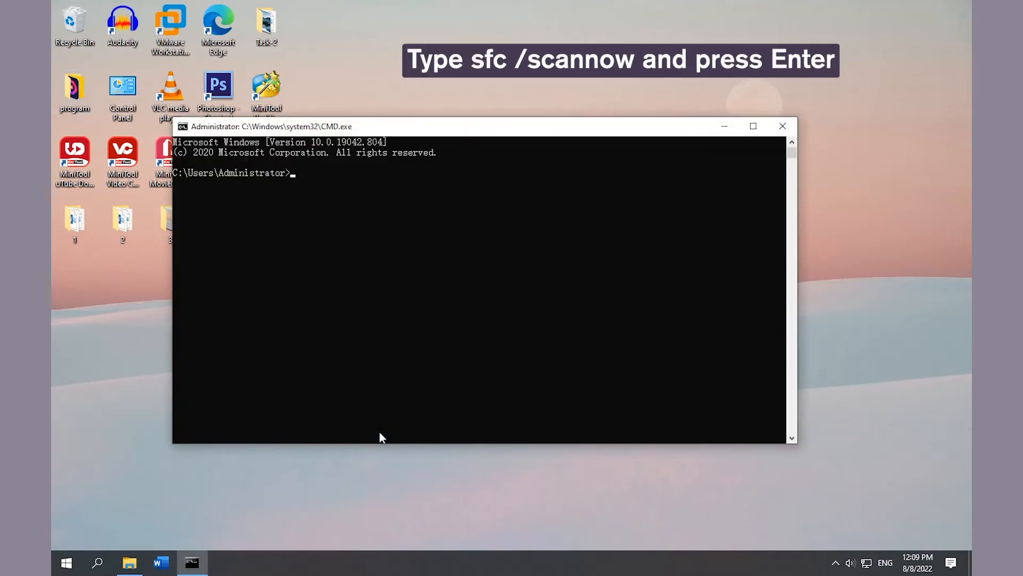
text(sfc)
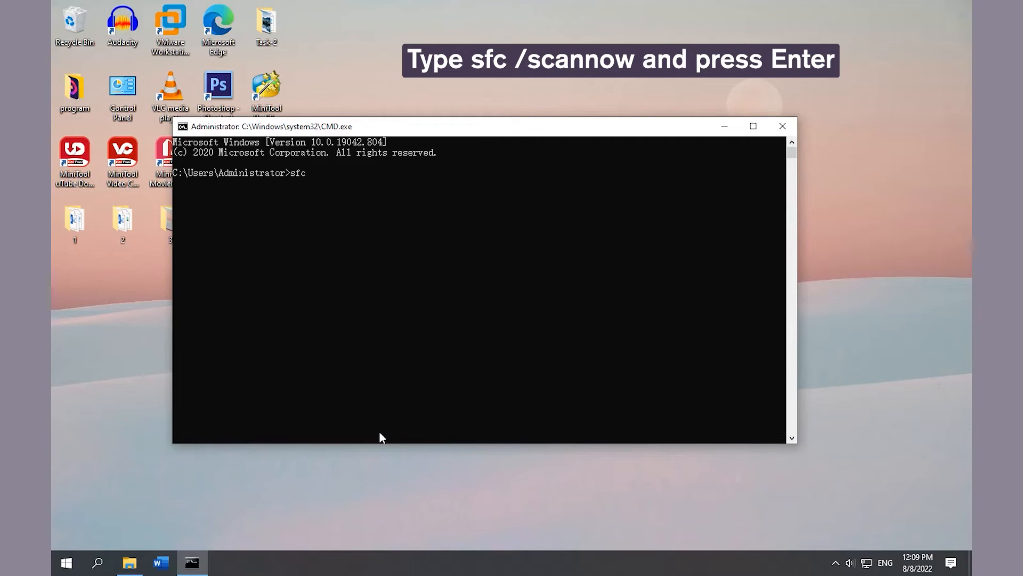
text(/sc)
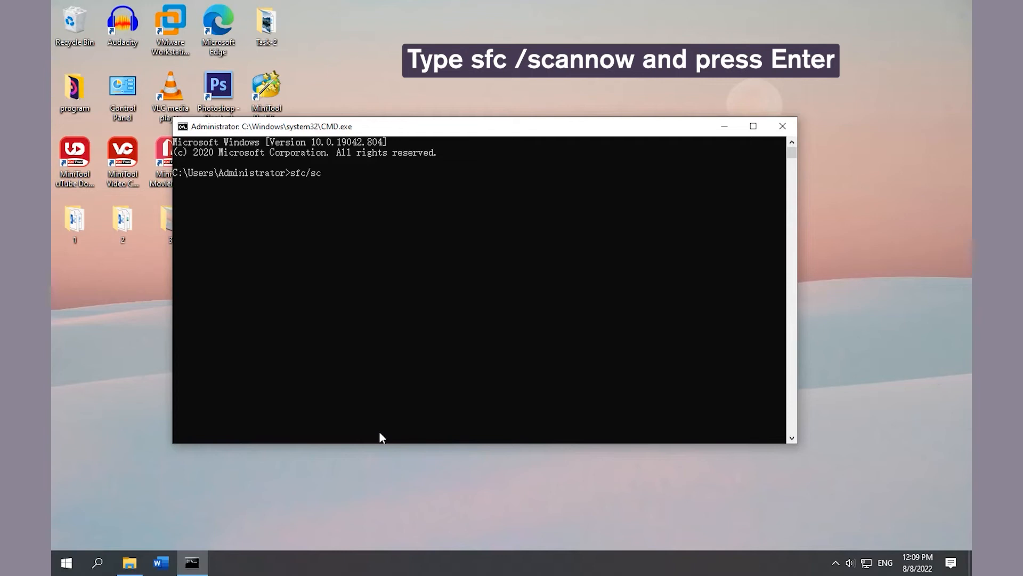
text(annow)
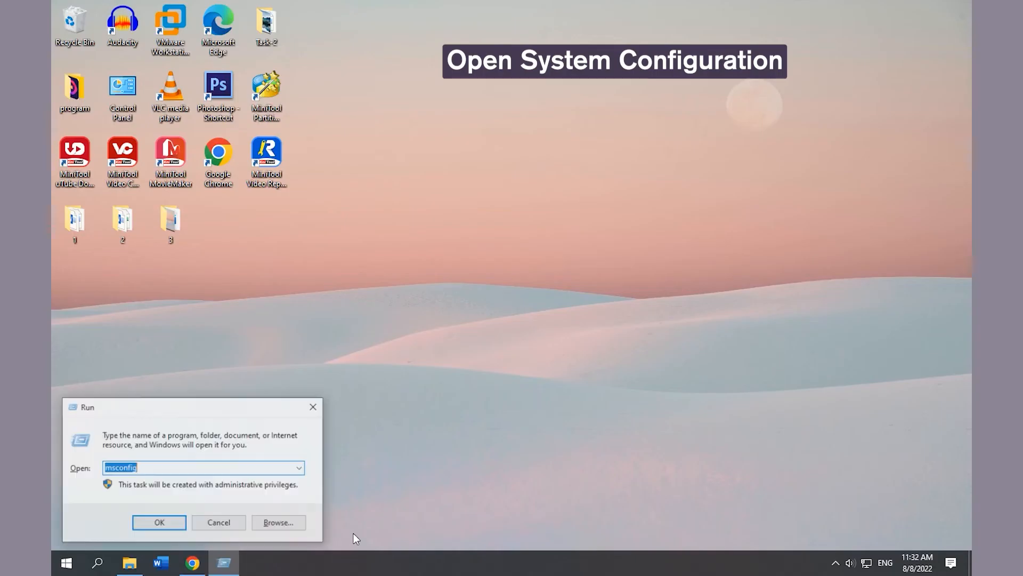
Step: Run msconfig, hide Microsoft services, disable all remaining ones, and open the startup items in Task Manager
text(mscon)
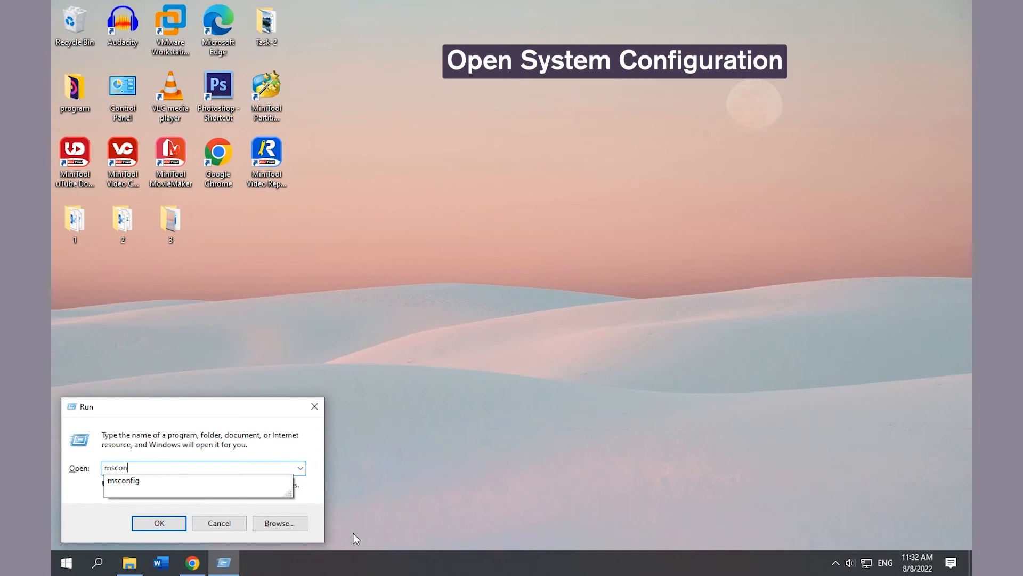
click(158, 522)
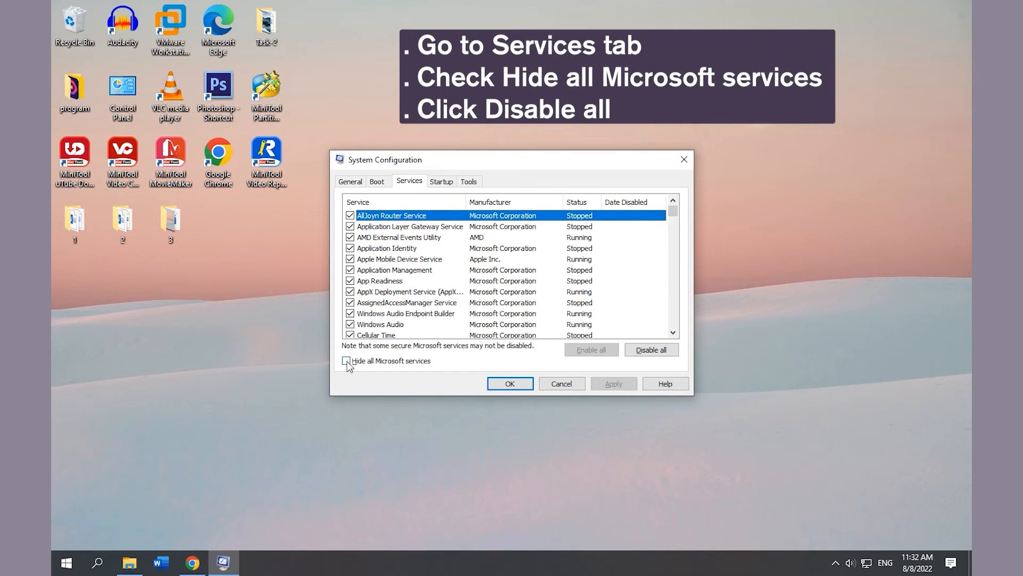
click(346, 361)
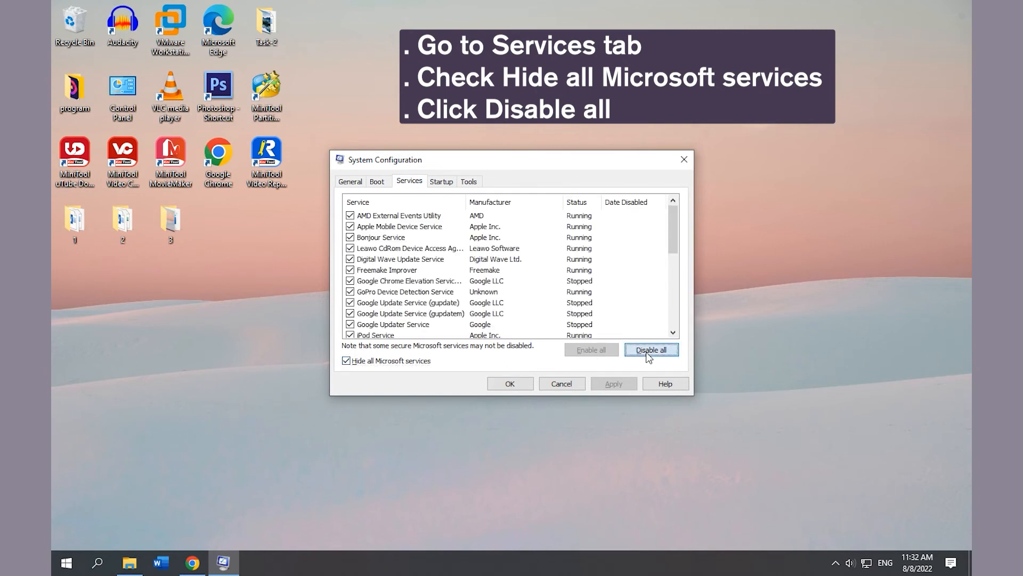
click(650, 349)
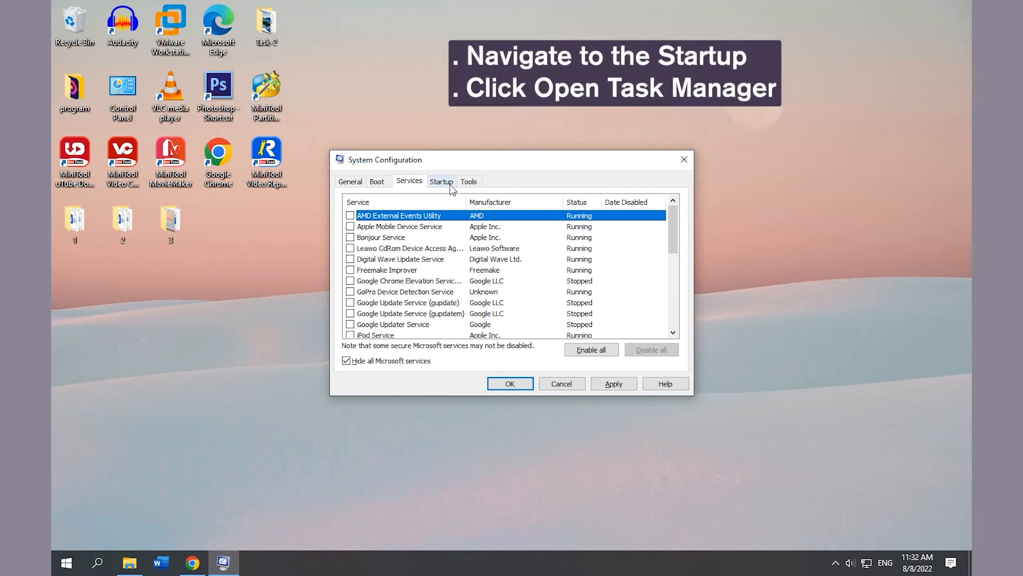
click(440, 181)
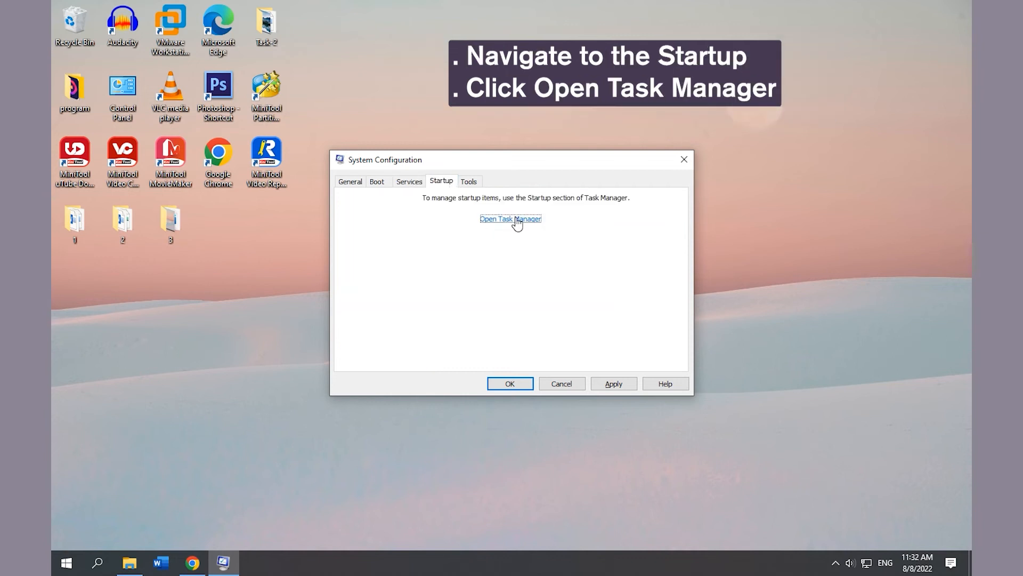
click(511, 219)
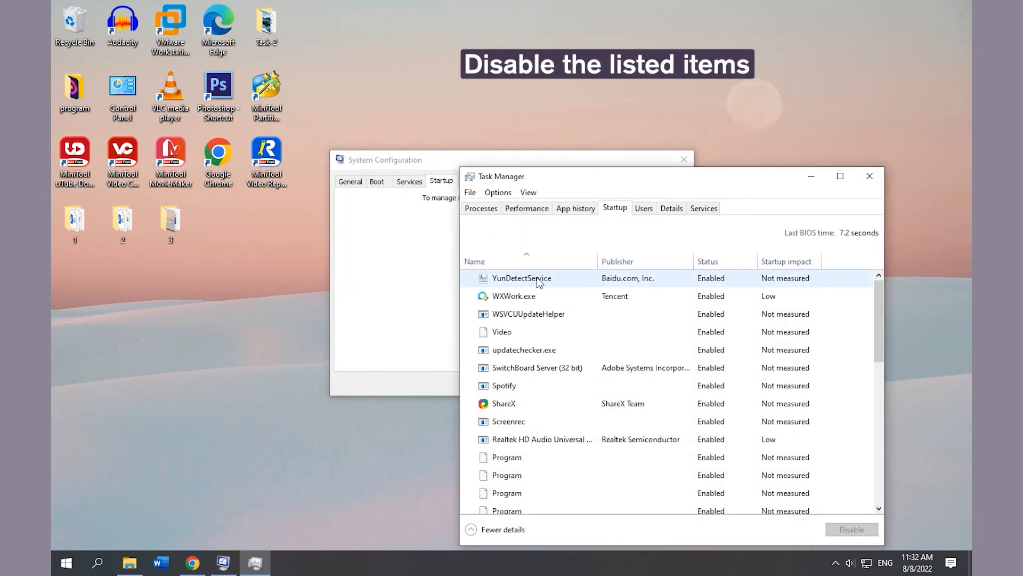
Step: Disable the YunDetectService, Video and Spotify startup items, then close Task Manager
right_click(521, 278)
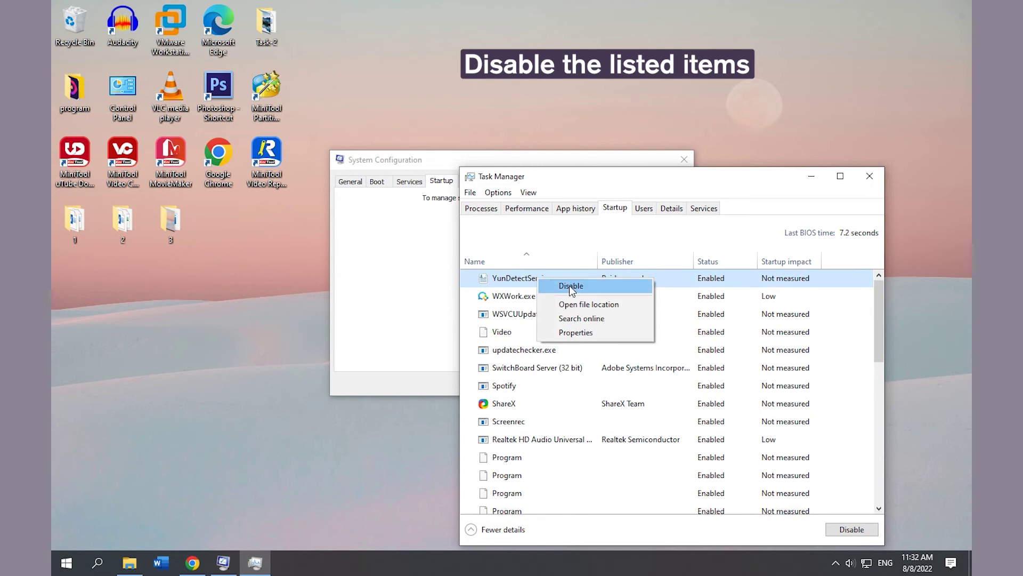
click(570, 286)
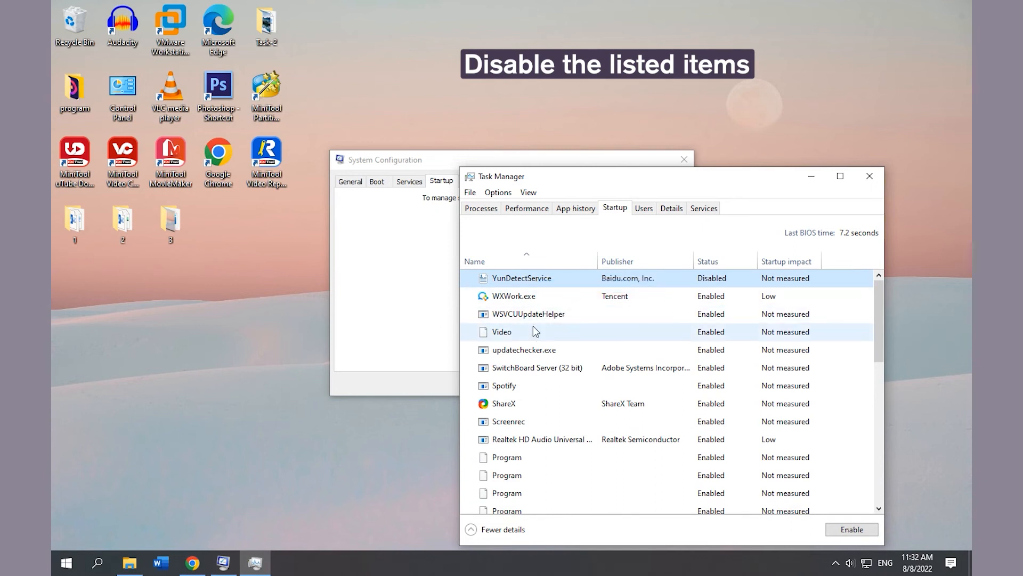
click(503, 403)
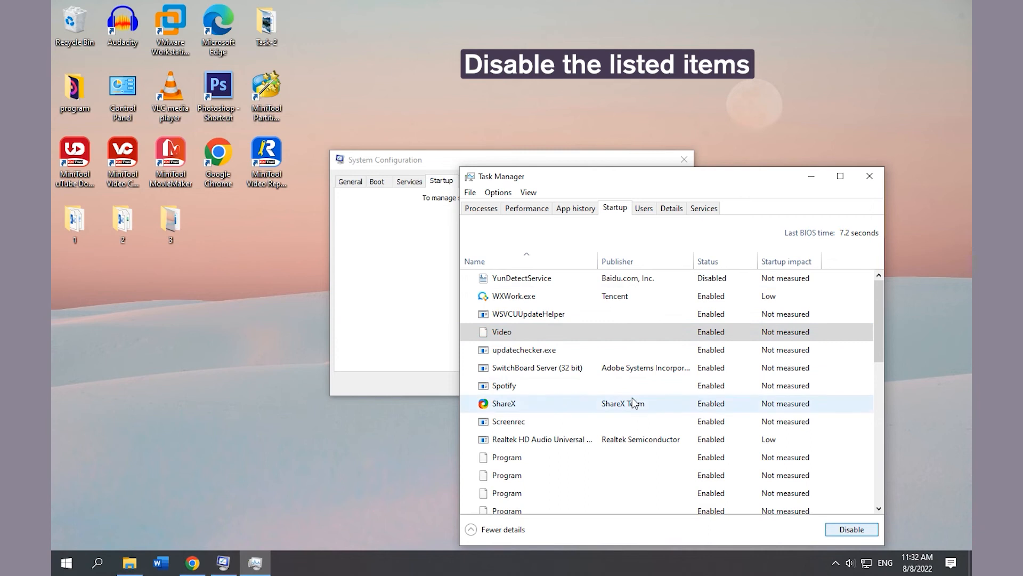
click(851, 529)
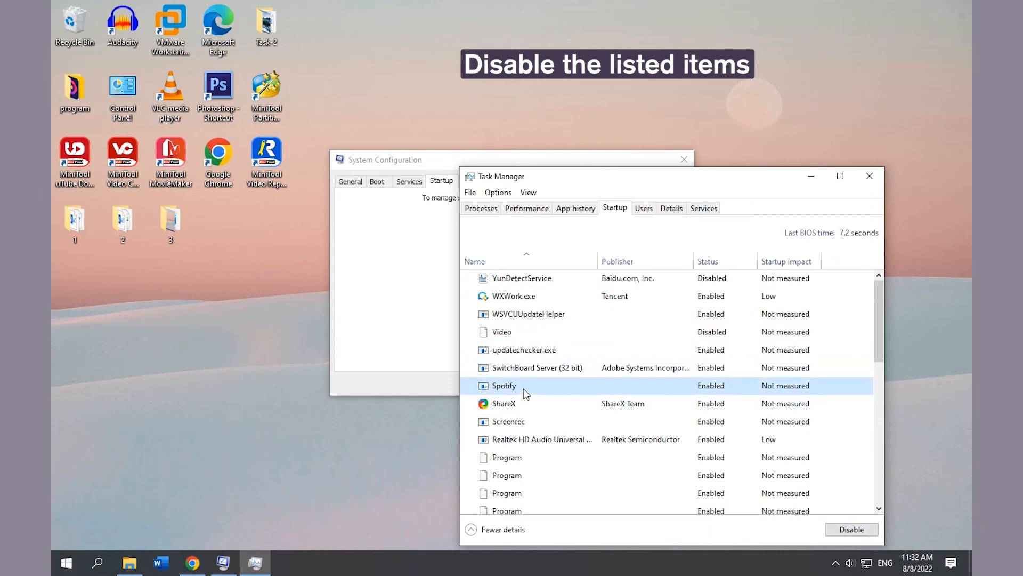
click(851, 529)
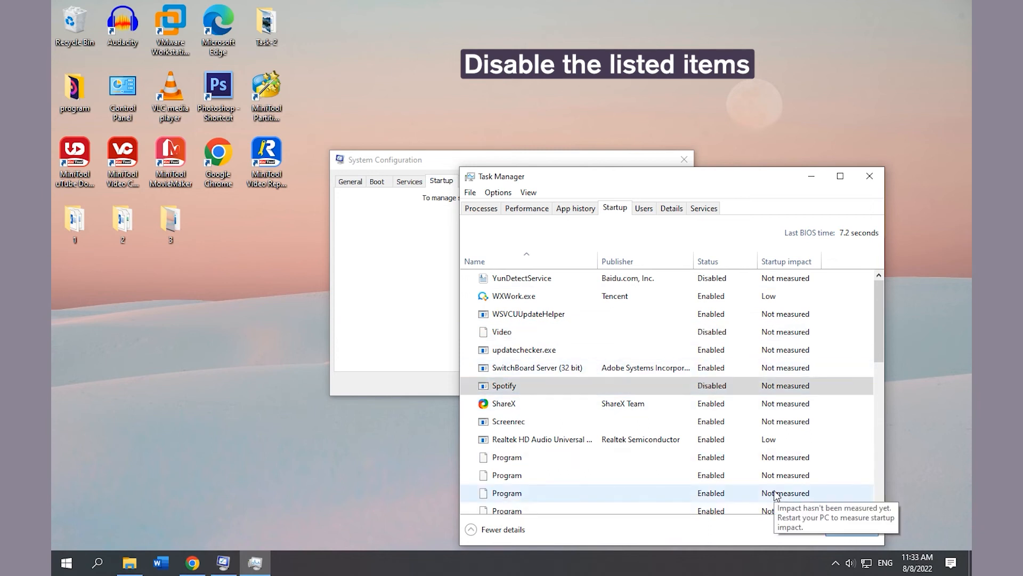
mouse_move(870, 176)
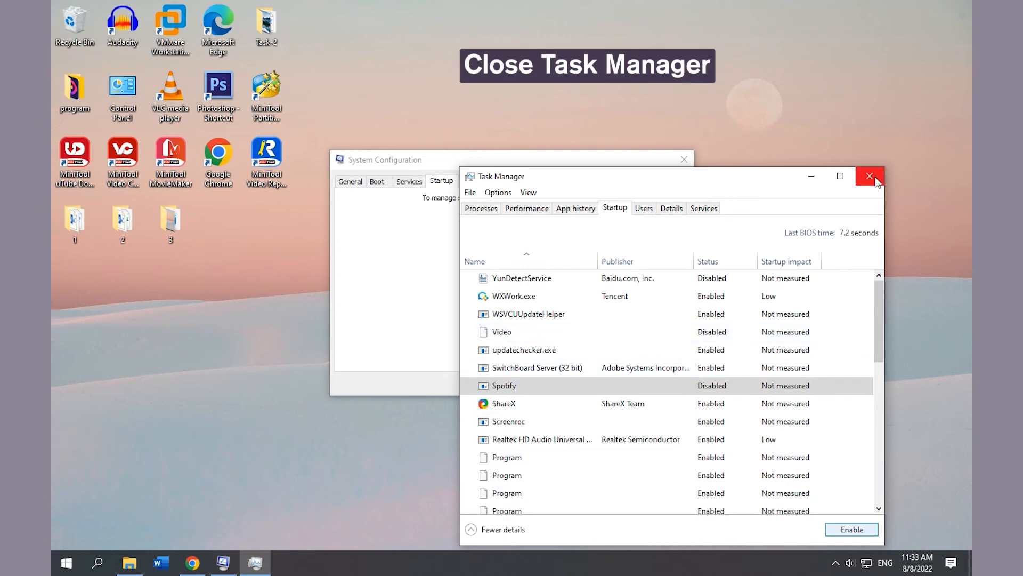
click(870, 176)
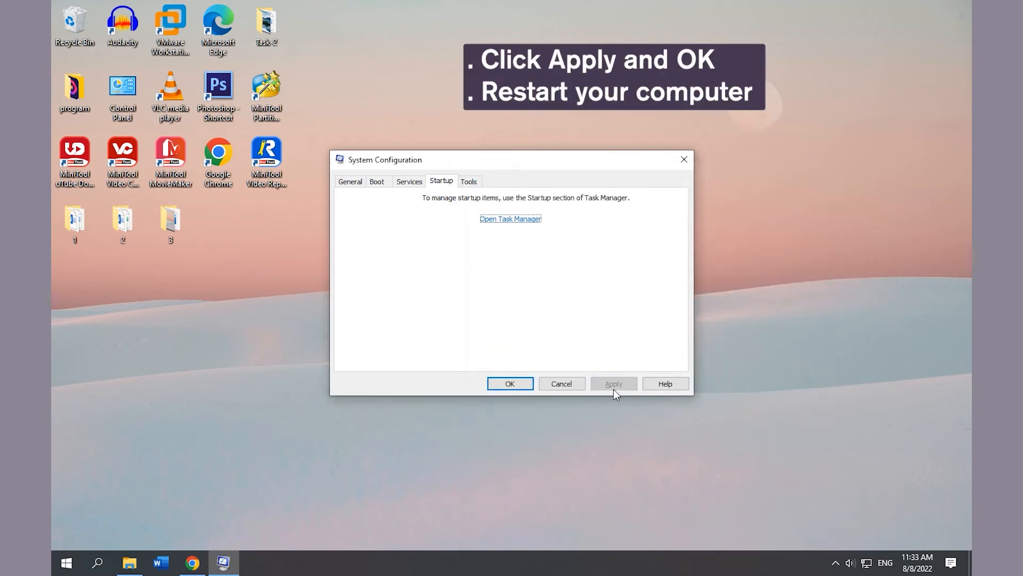
Step: Apply the clean boot settings in System Configuration and exit without restarting
click(513, 388)
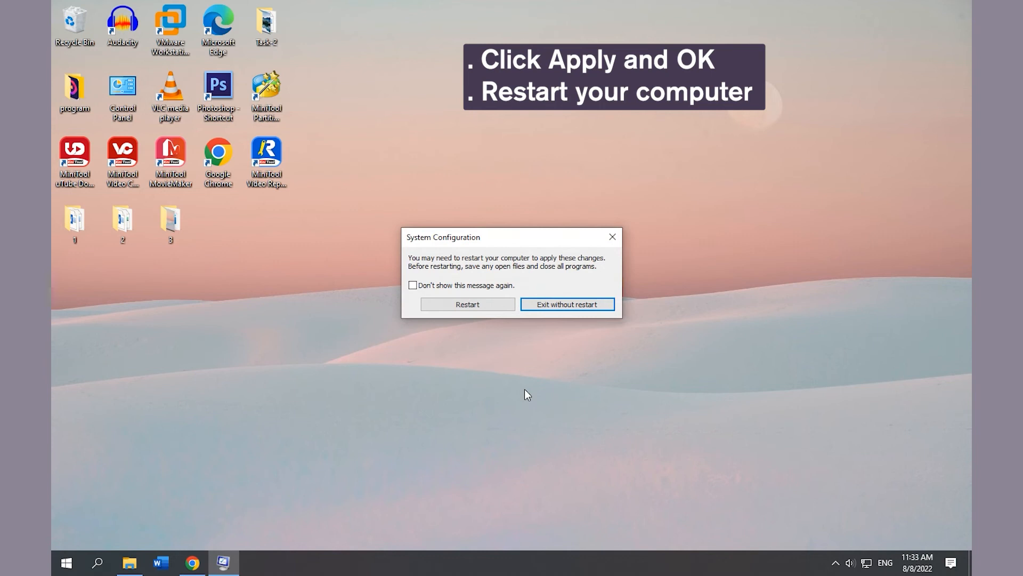
click(566, 303)
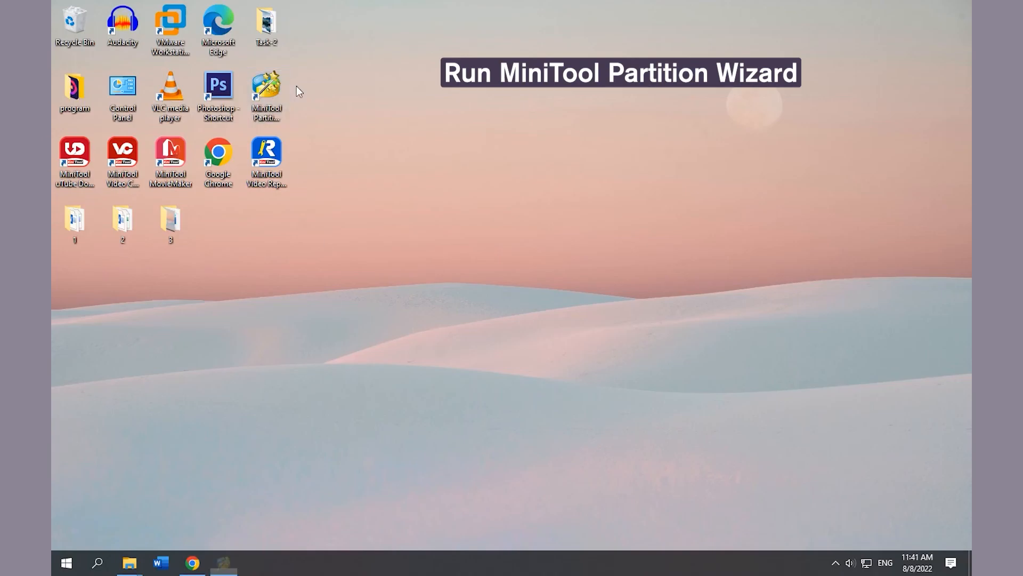
Step: Launch MiniTool Partition Wizard and run a Surface Test on partition E: for bad blocks
double_click(265, 92)
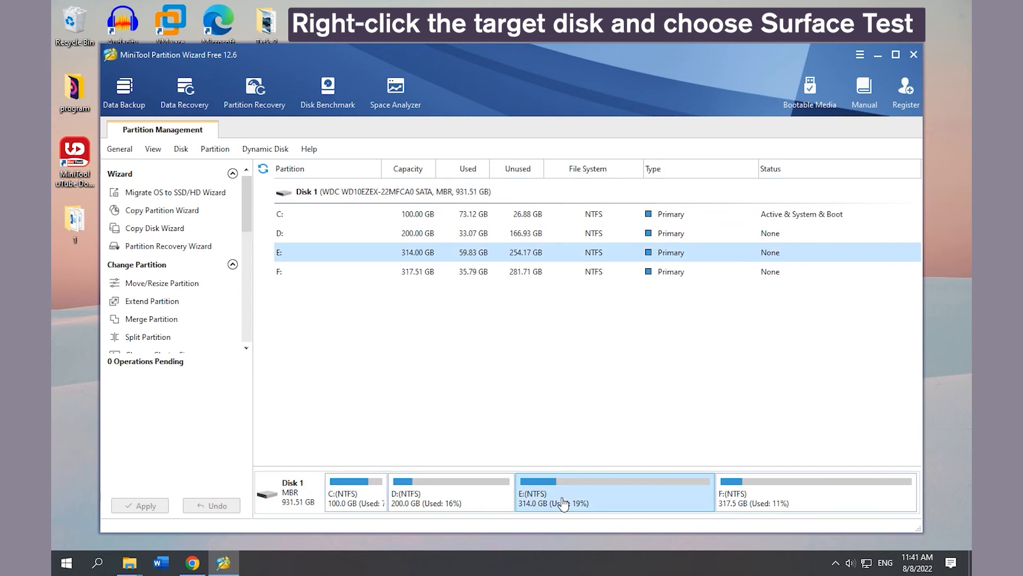
right_click(563, 502)
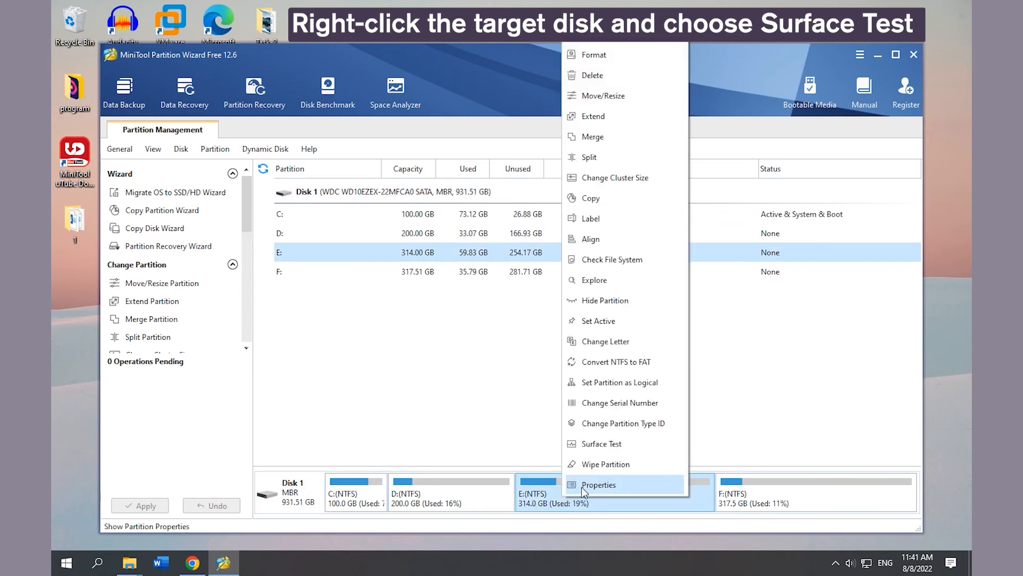
click(602, 444)
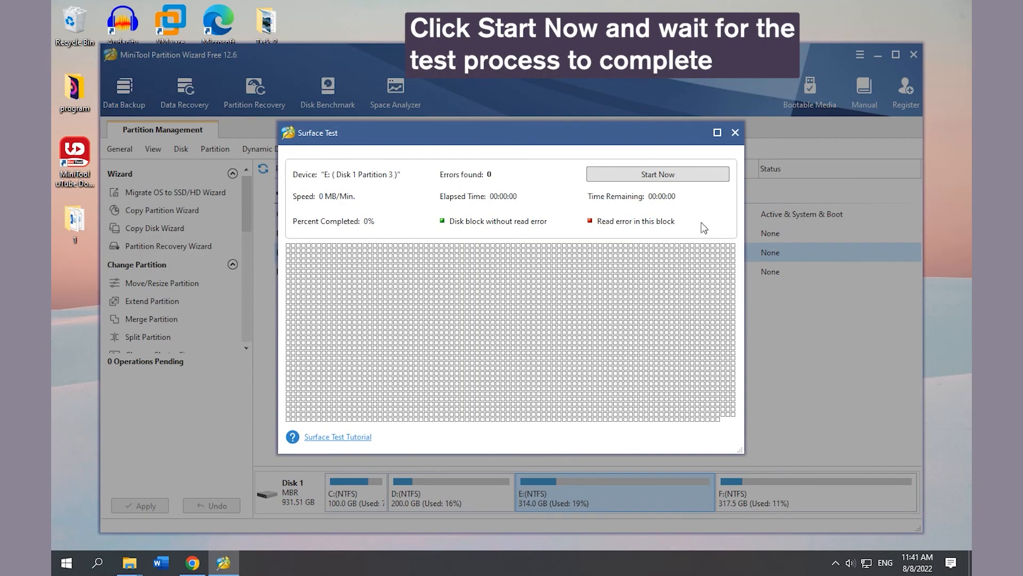
click(657, 173)
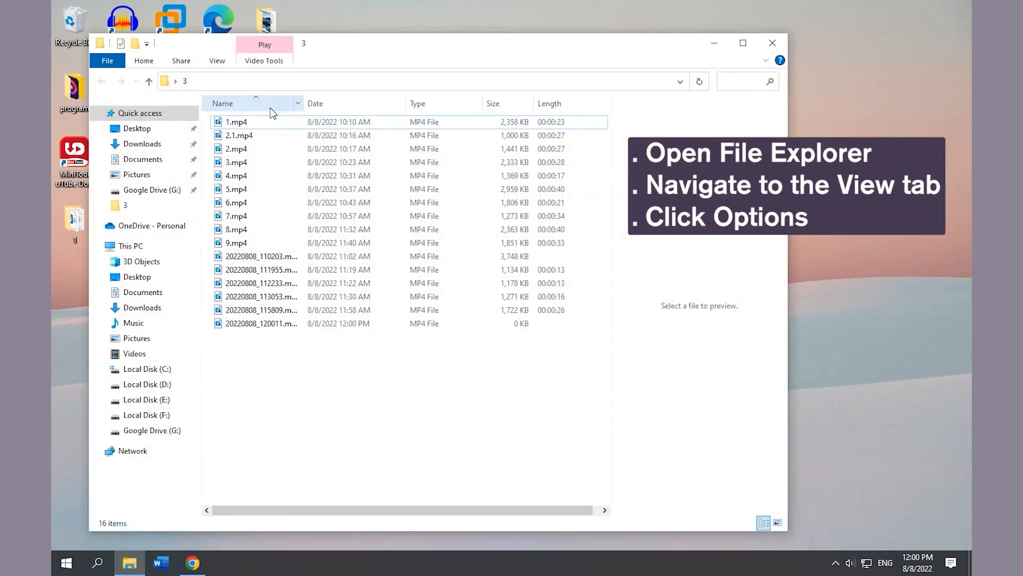
Step: Enable 'Always show icons, never thumbnails', disable file icons on thumbnails, apply, and close Explorer
click(216, 61)
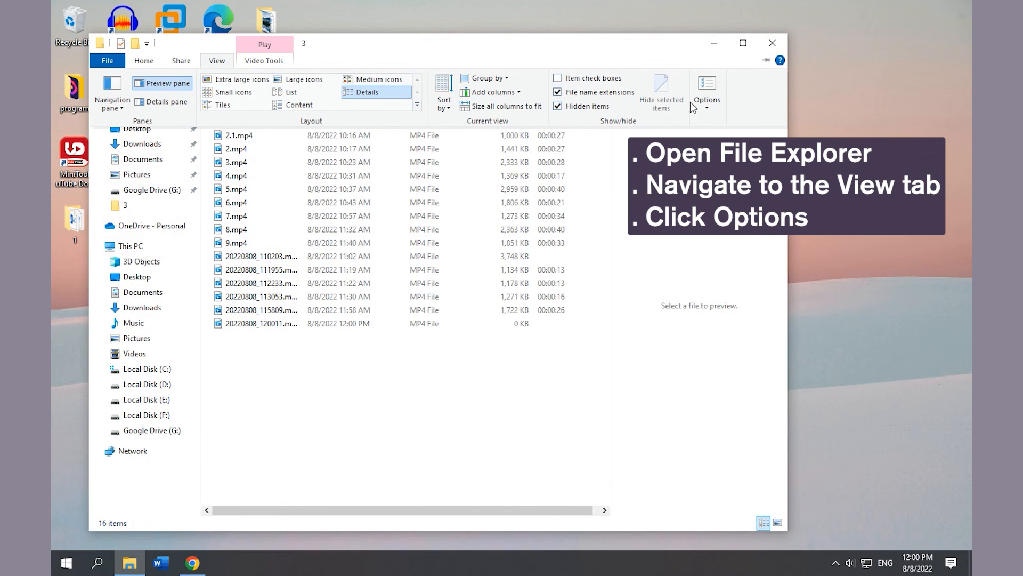
click(705, 90)
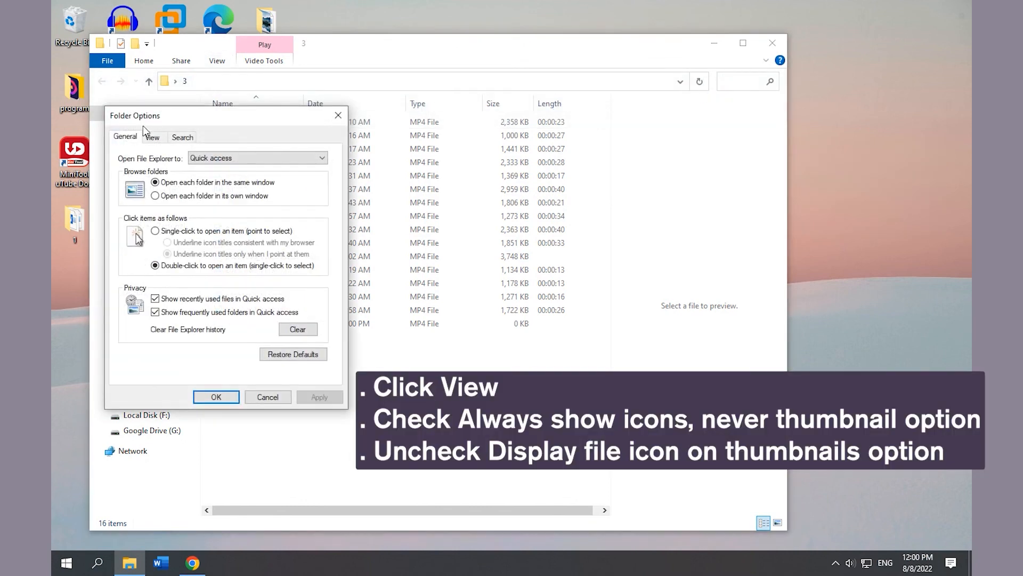
click(152, 138)
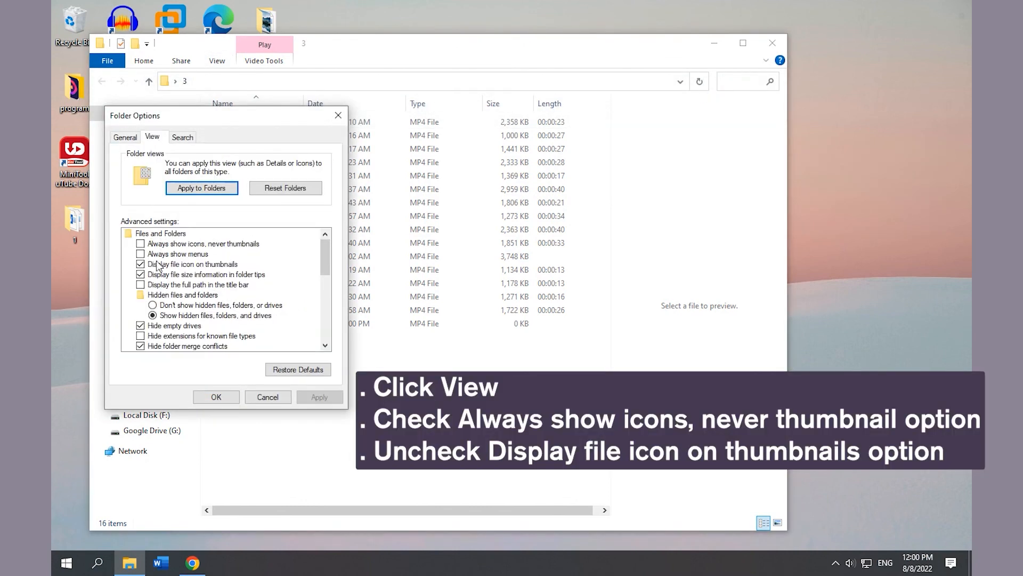
click(141, 243)
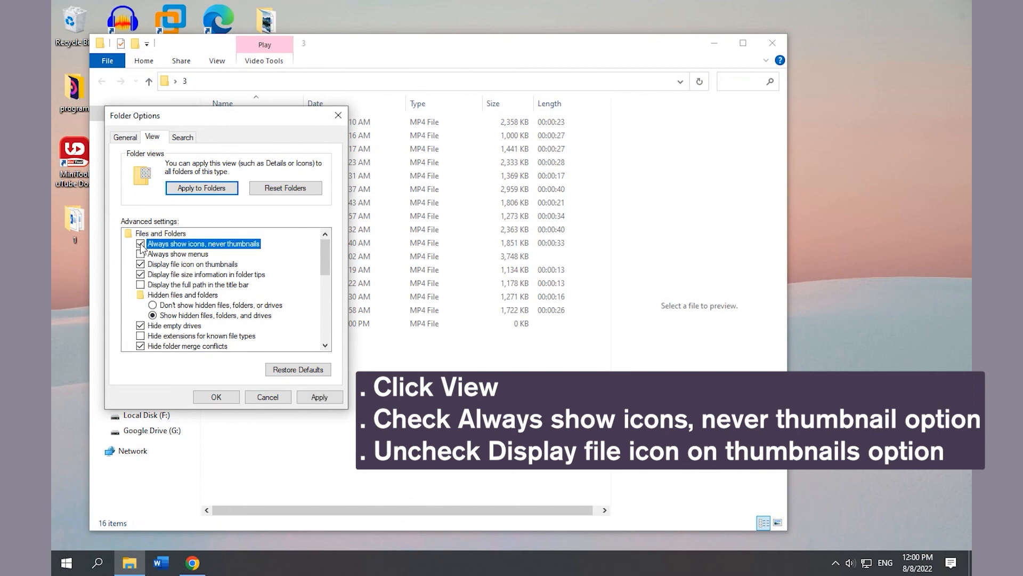
click(140, 264)
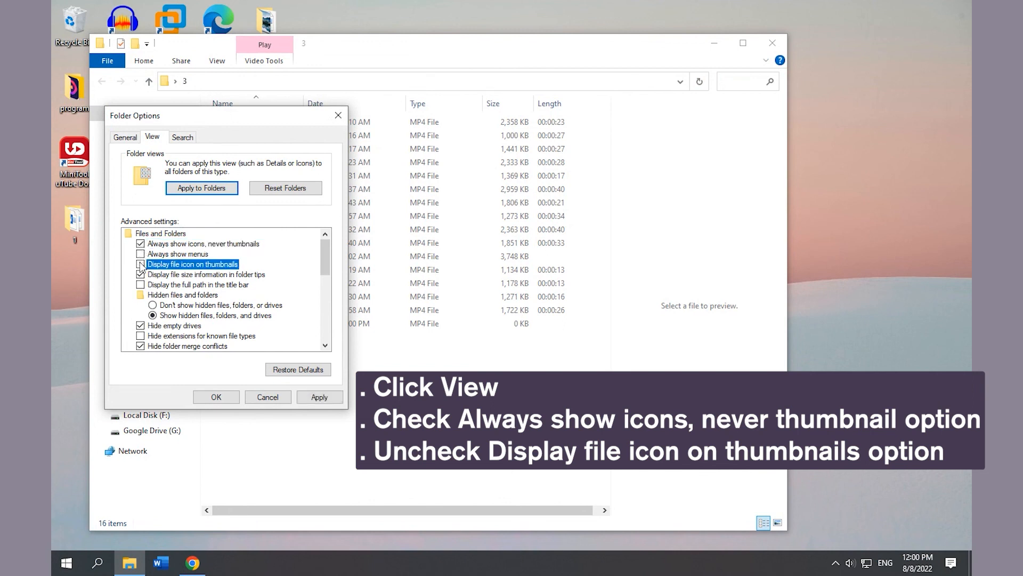
click(141, 269)
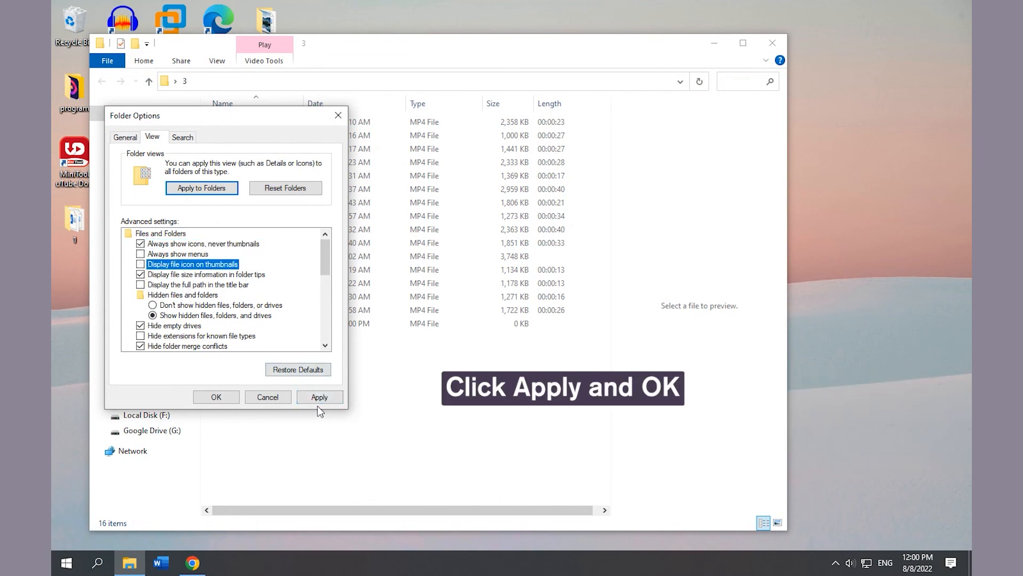
click(319, 397)
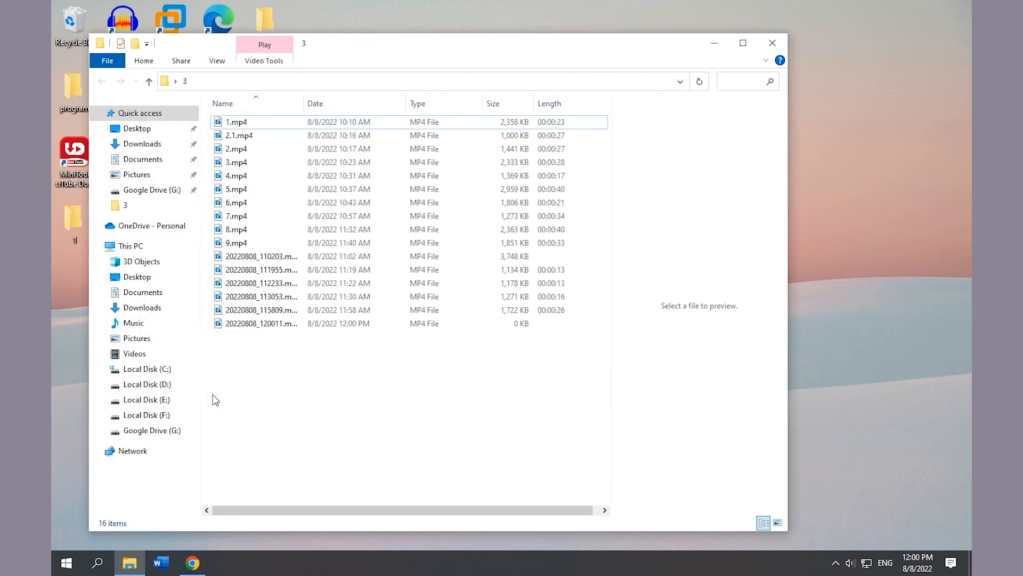
click(772, 42)
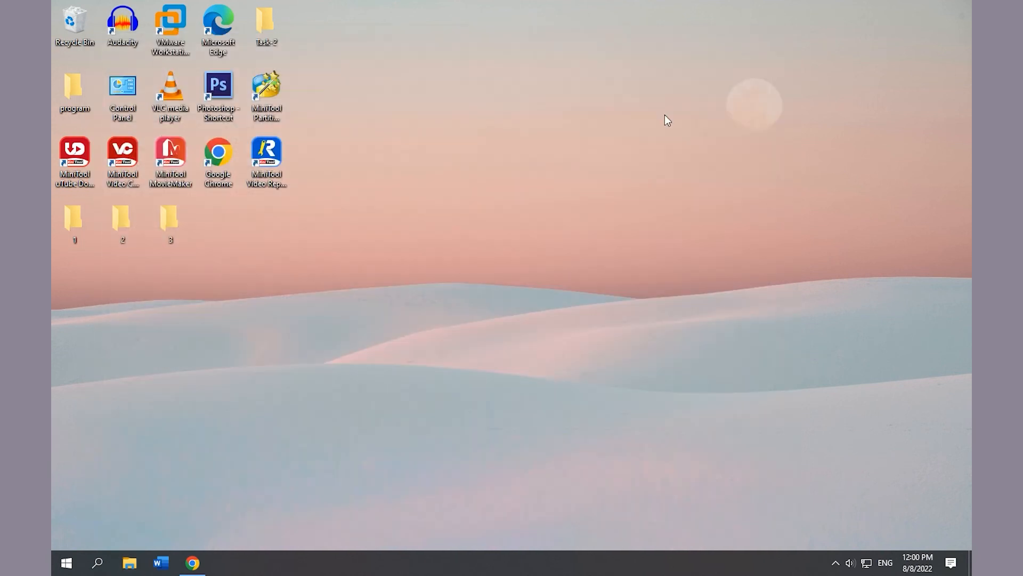